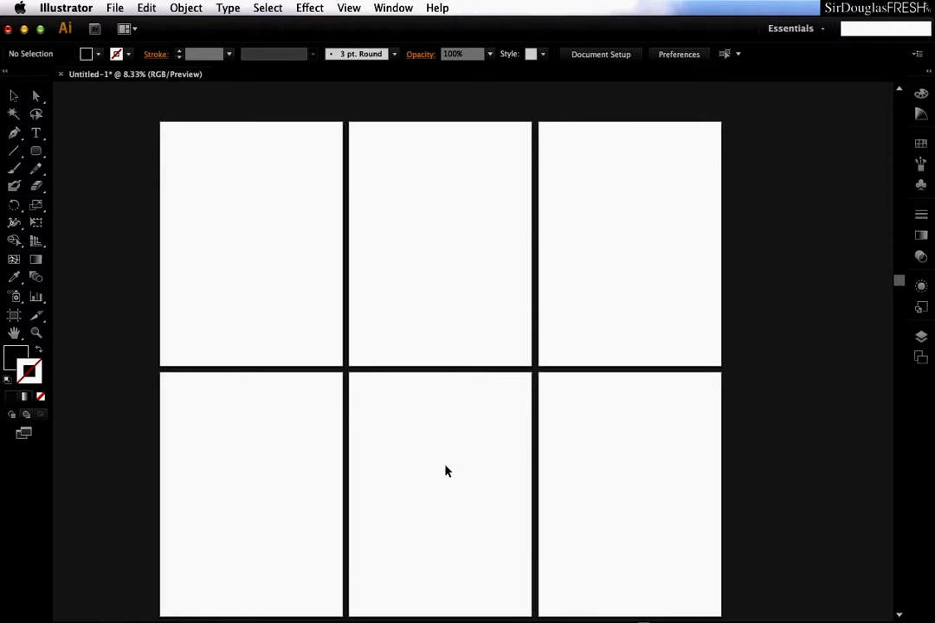
{"action": "mouse_move", "coordinate": [375, 437]}
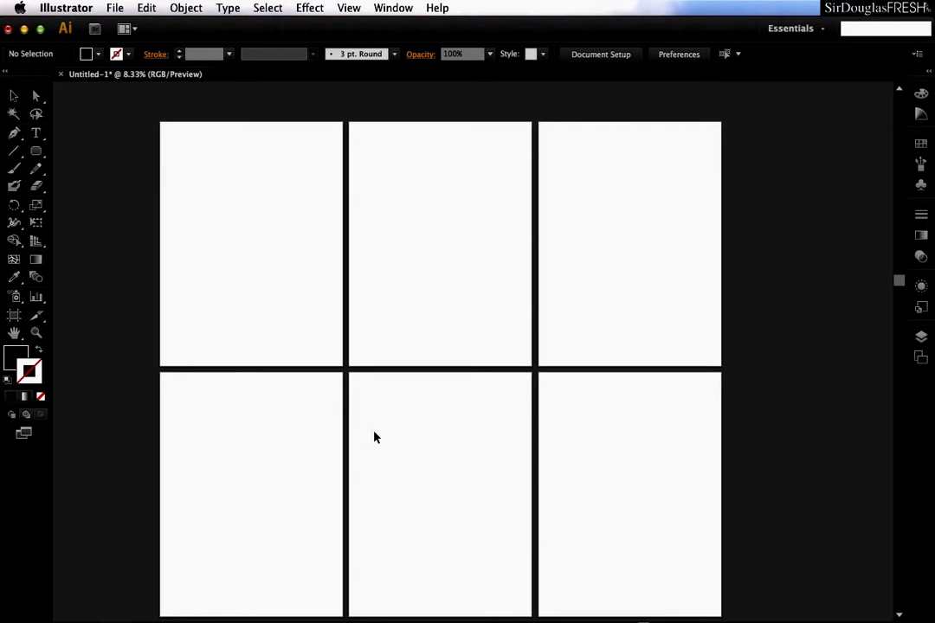
Open File > Document Setup and nudge the dialog slightly up and left.
{"action": "left_click", "coordinate": [115, 8]}
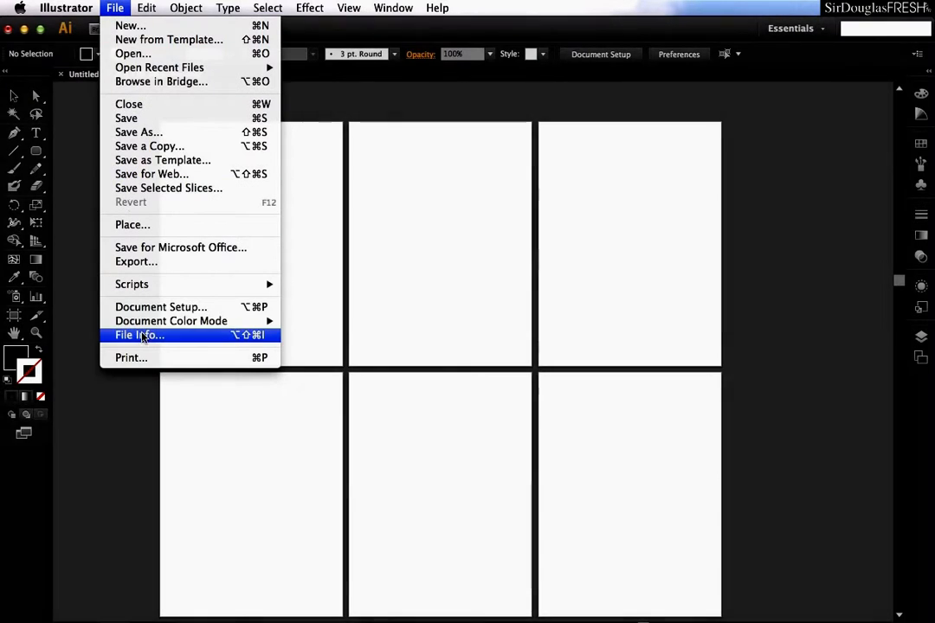
{"action": "left_click", "coordinate": [161, 306]}
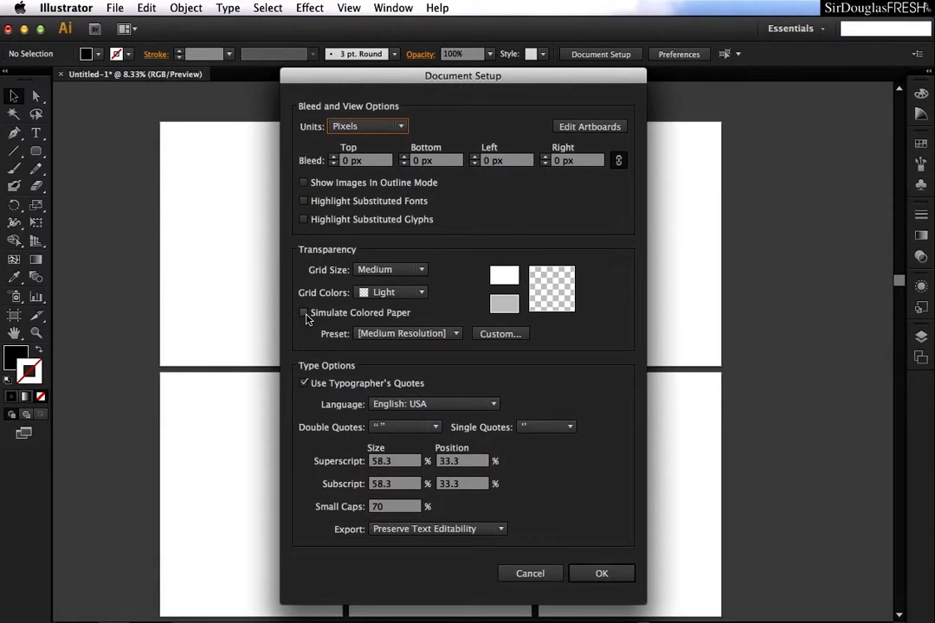
{"action": "left_click_drag", "start_coordinate": [463, 75], "coordinate": [451, 72]}
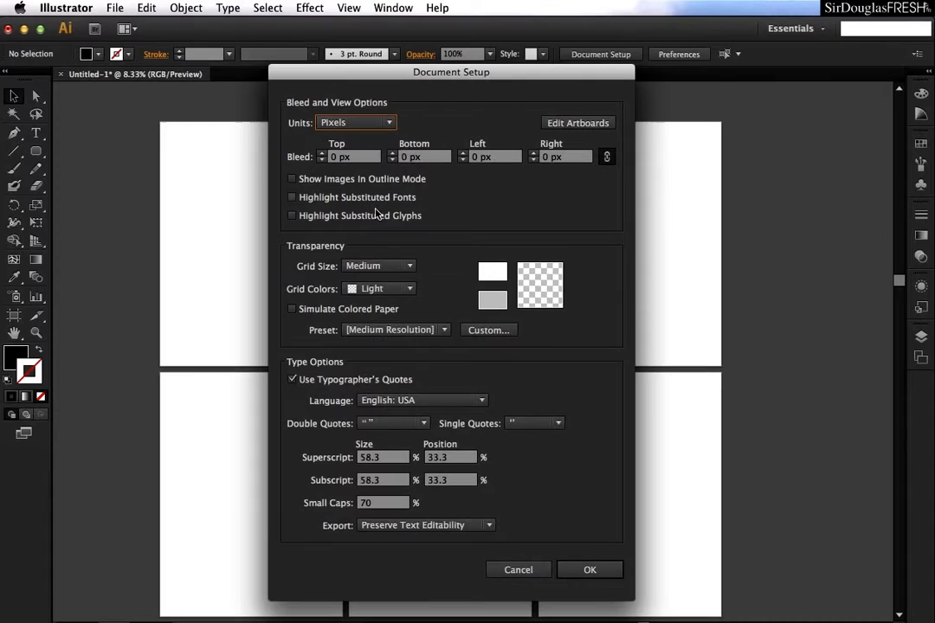
{"action": "mouse_move", "coordinate": [340, 355]}
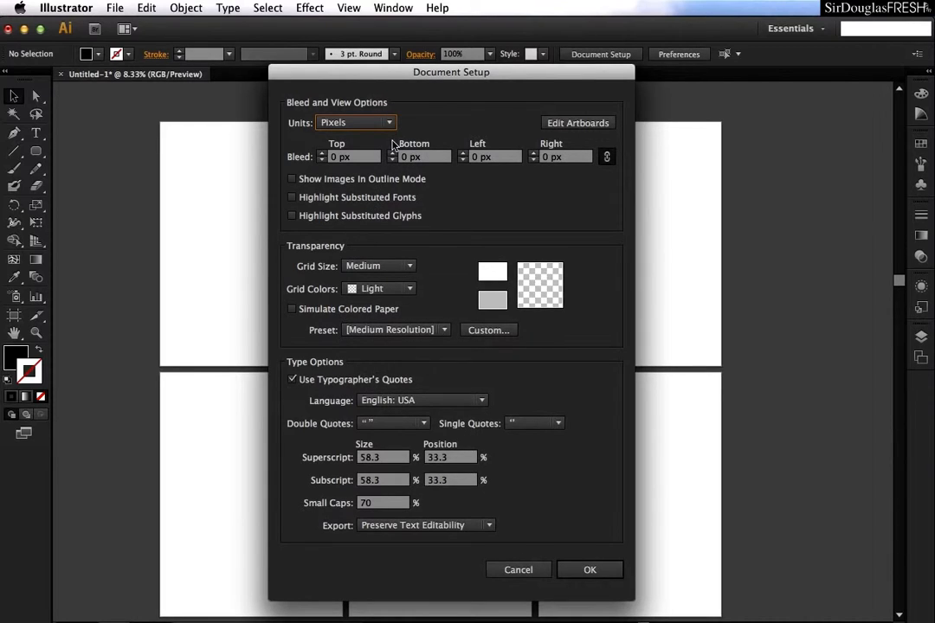
{"action": "mouse_move", "coordinate": [379, 127]}
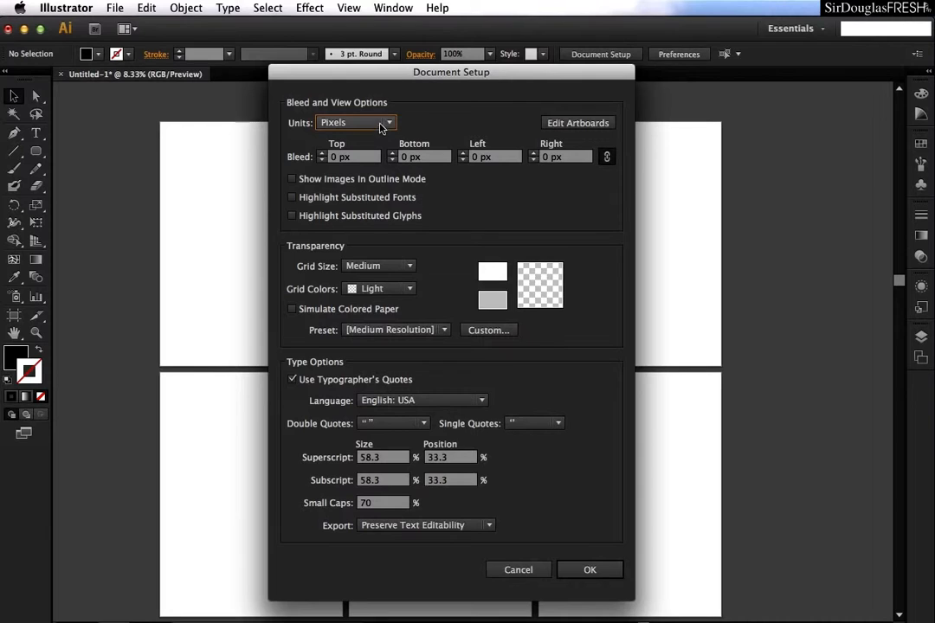
{"action": "left_click", "coordinate": [590, 570]}
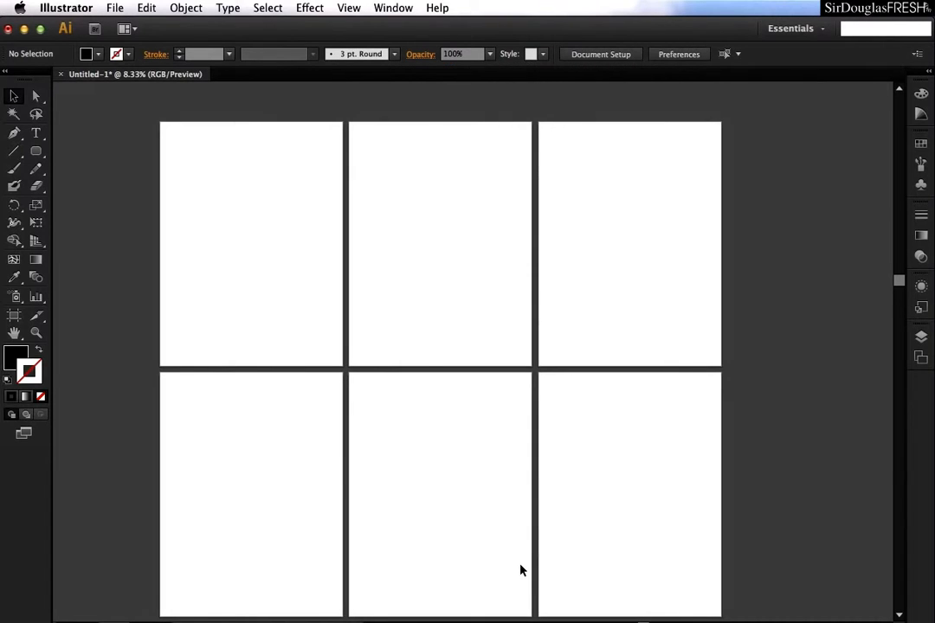
{"action": "left_click", "coordinate": [679, 54]}
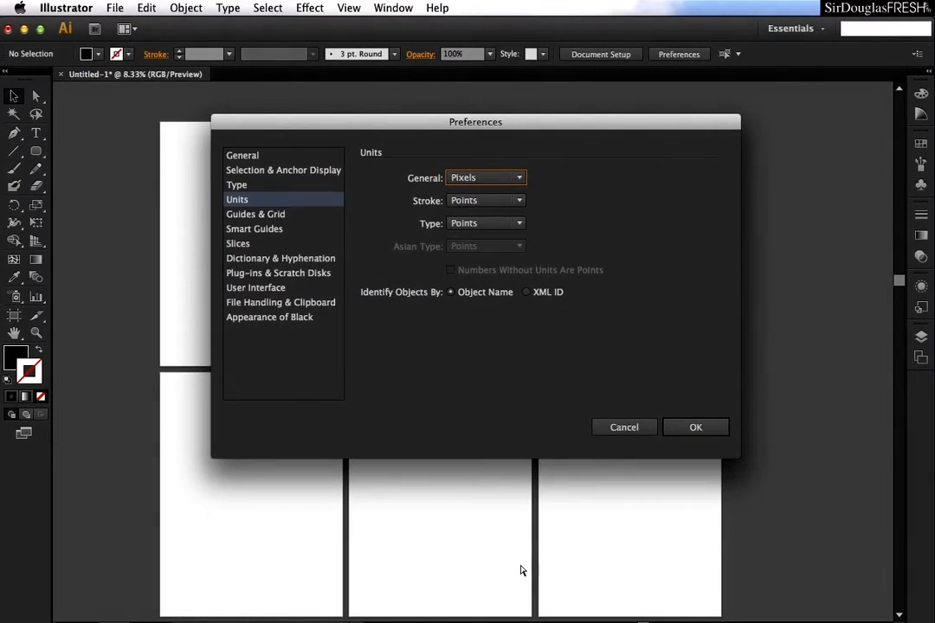
{"action": "left_click", "coordinate": [695, 427]}
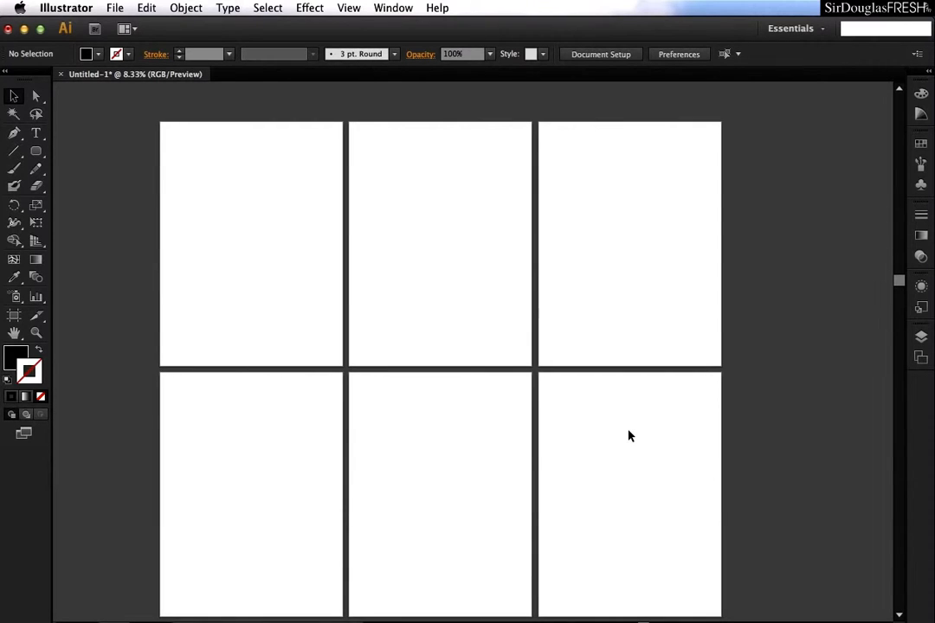
{"action": "left_click", "coordinate": [600, 54]}
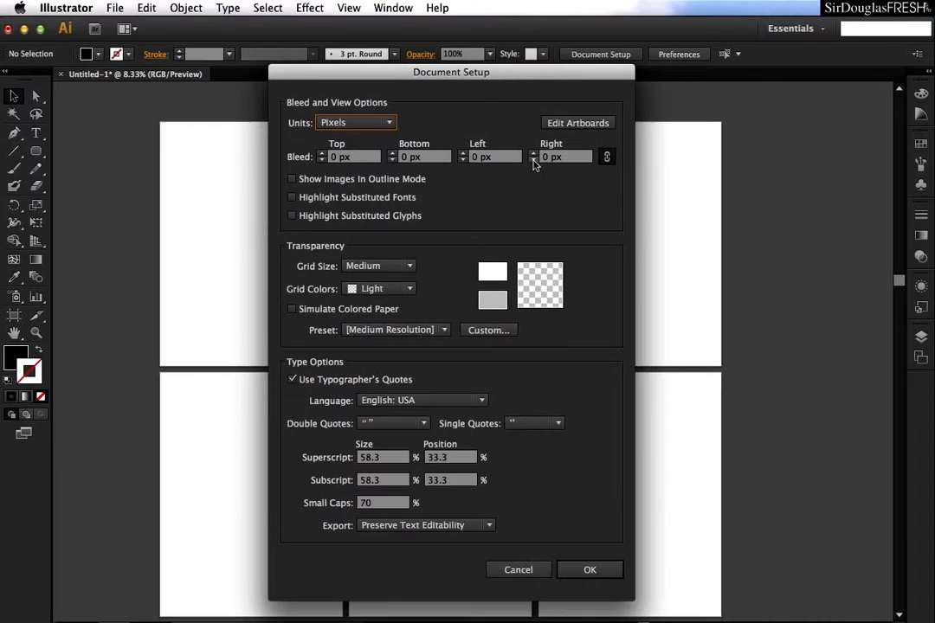
{"action": "mouse_move", "coordinate": [297, 168]}
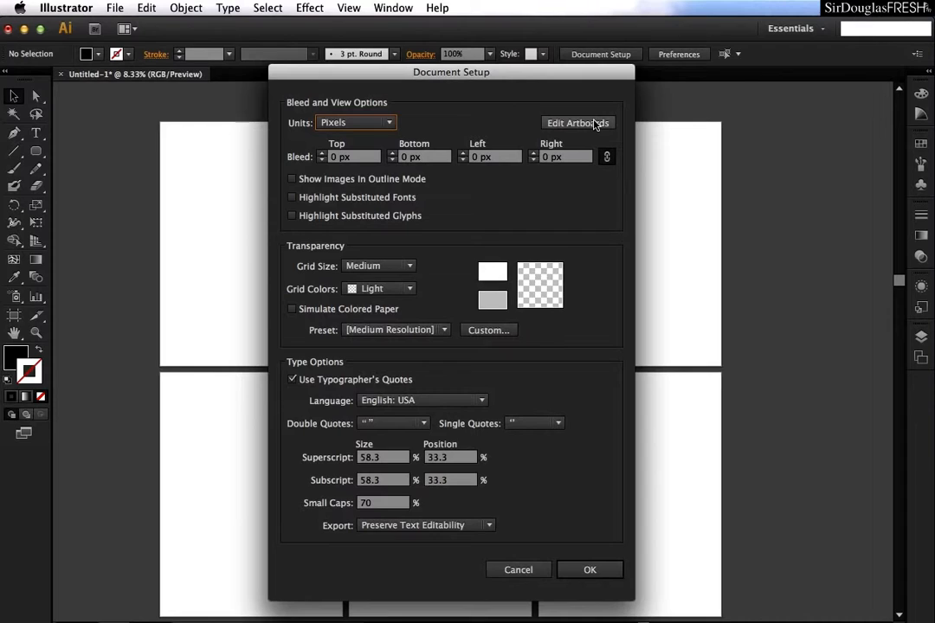
{"action": "mouse_move", "coordinate": [593, 128]}
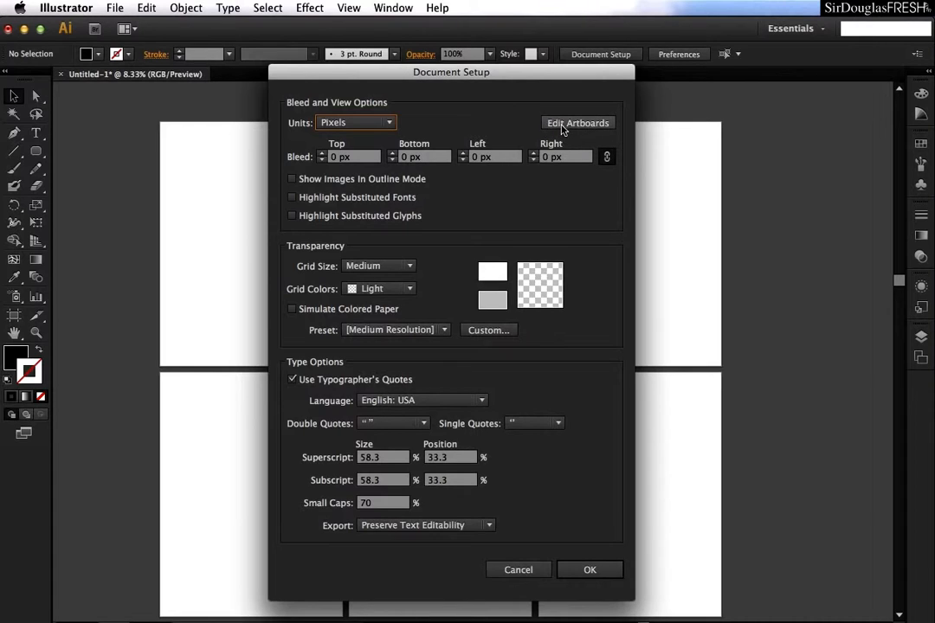
{"action": "mouse_move", "coordinate": [34, 329]}
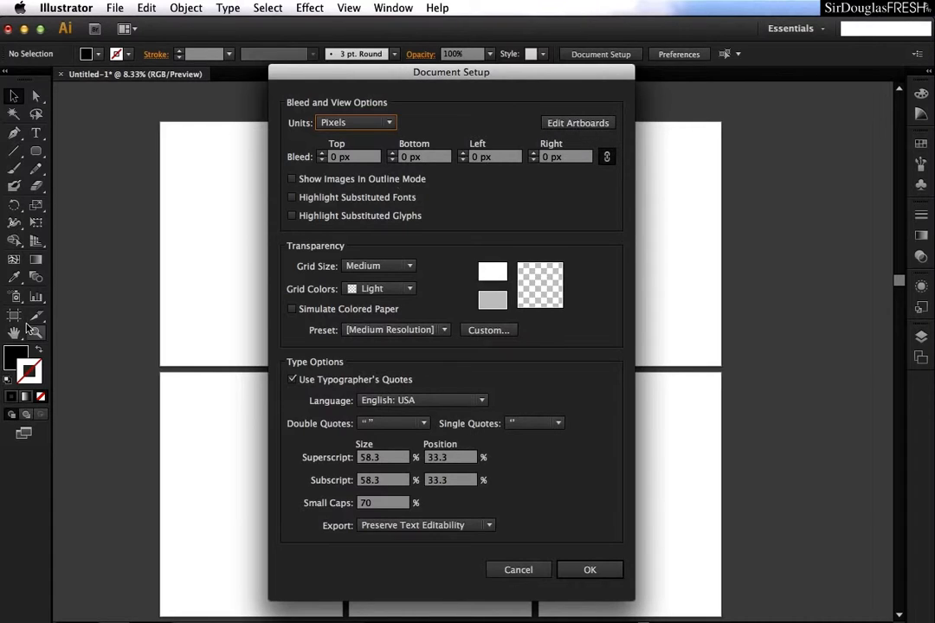
{"action": "mouse_move", "coordinate": [14, 319]}
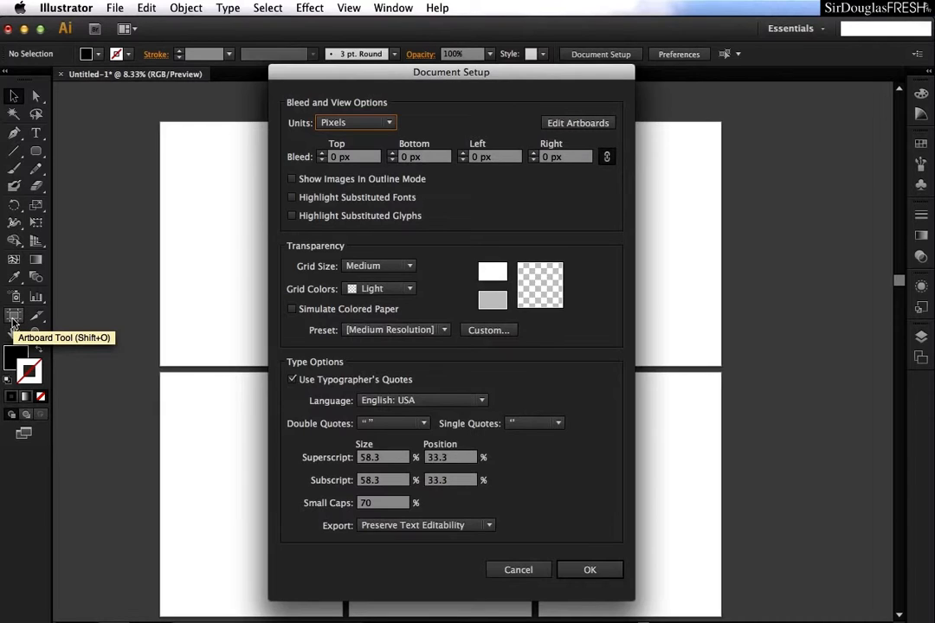
{"action": "mouse_move", "coordinate": [334, 187]}
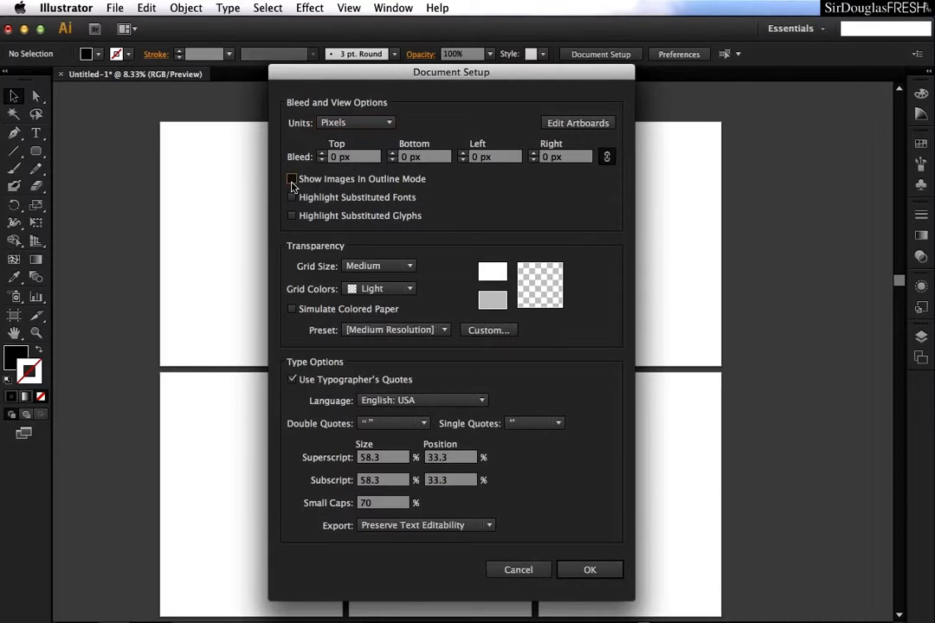
Toggle Show Images in Outline Mode off again, then uncheck substituted glyph and font highlighting.
{"action": "left_click", "coordinate": [292, 179]}
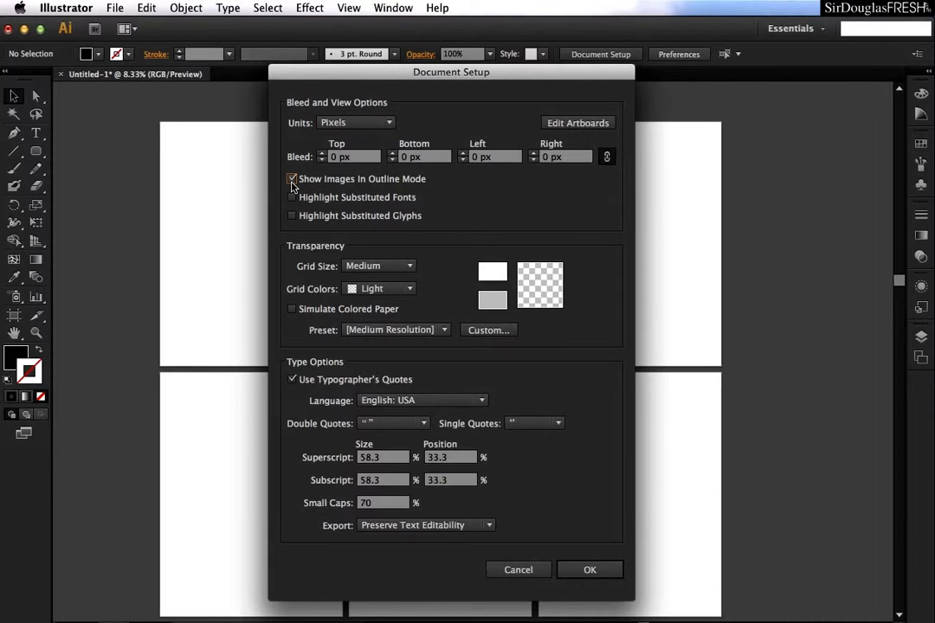
{"action": "left_click", "coordinate": [291, 180]}
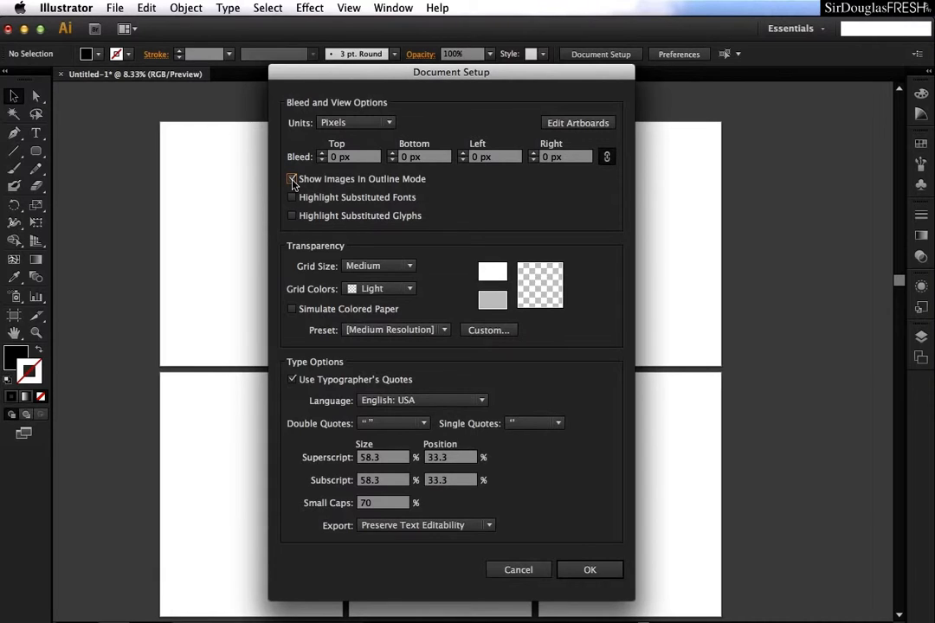
{"action": "left_click", "coordinate": [292, 178]}
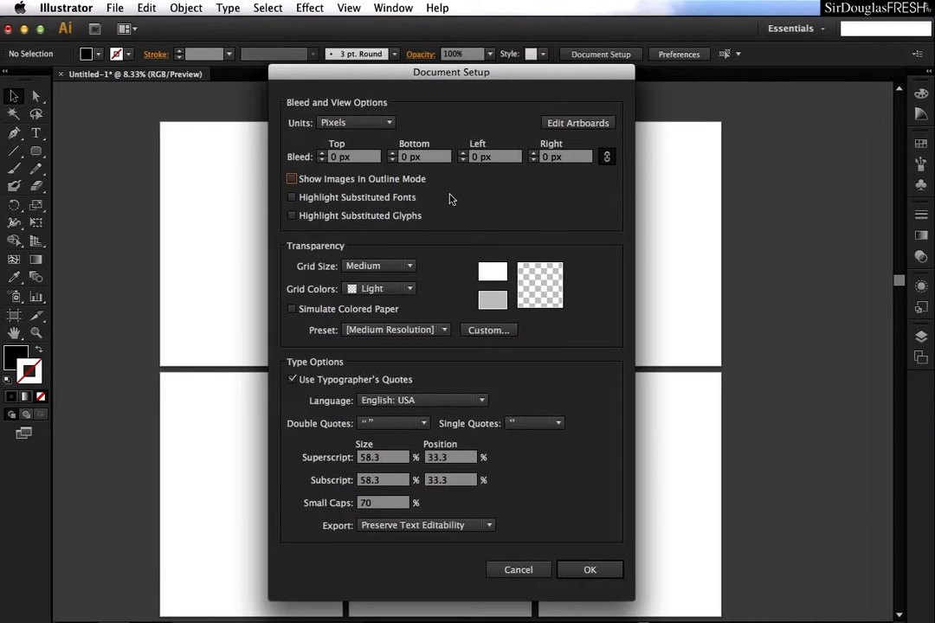
{"action": "mouse_move", "coordinate": [342, 205]}
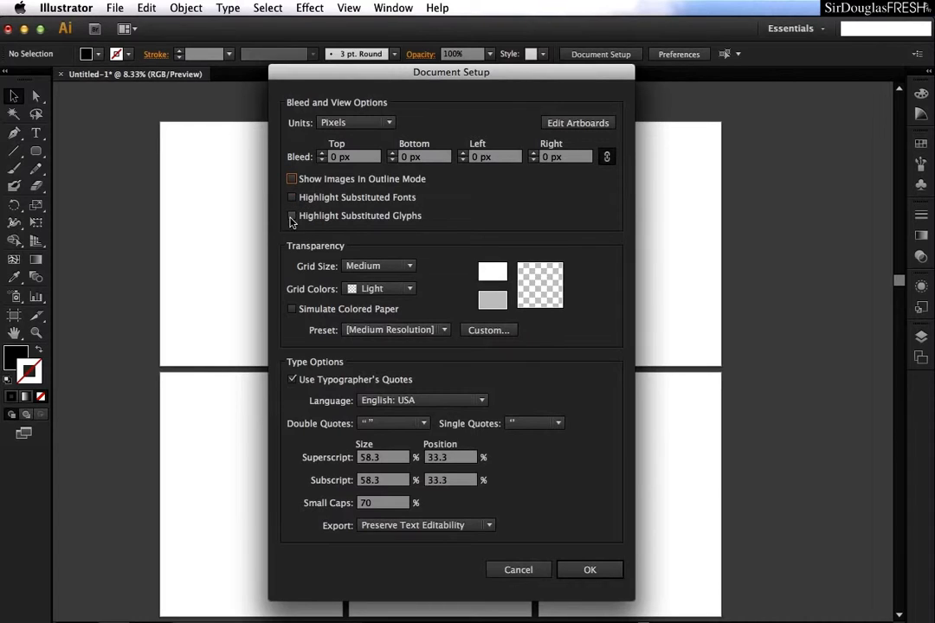
{"action": "mouse_move", "coordinate": [406, 219]}
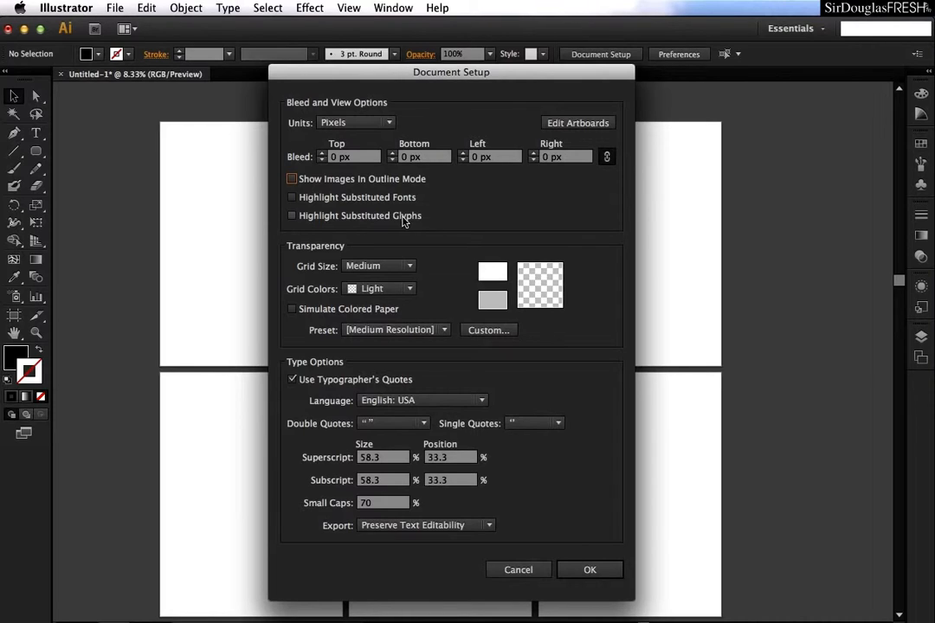
{"action": "mouse_move", "coordinate": [312, 210]}
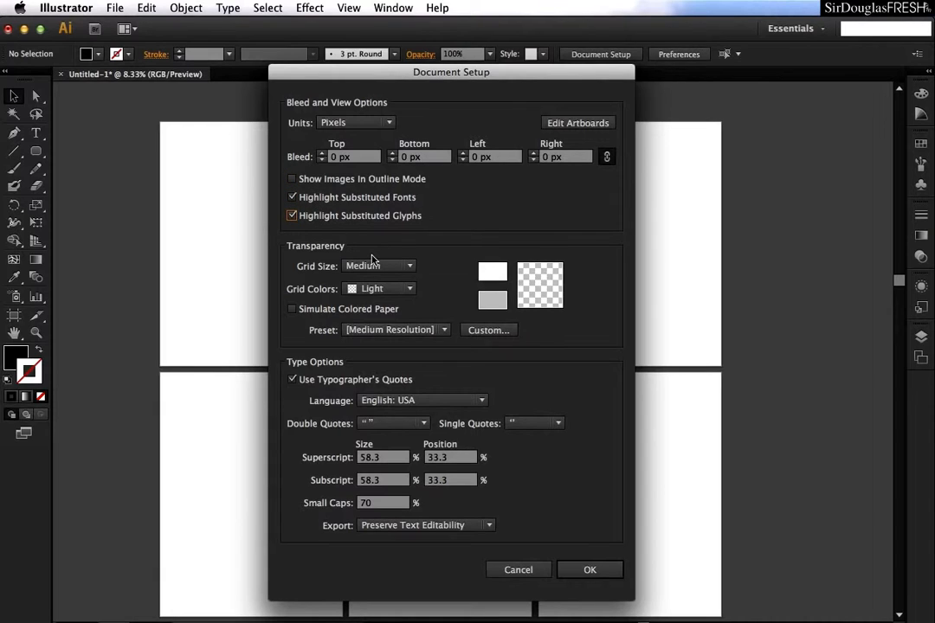
{"action": "left_click", "coordinate": [291, 216]}
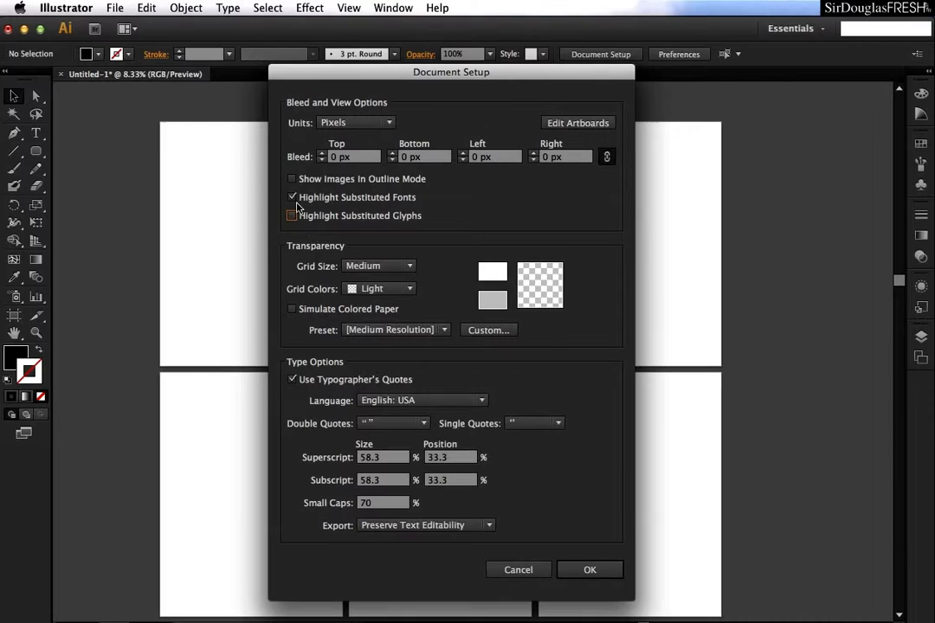
{"action": "left_click", "coordinate": [292, 197]}
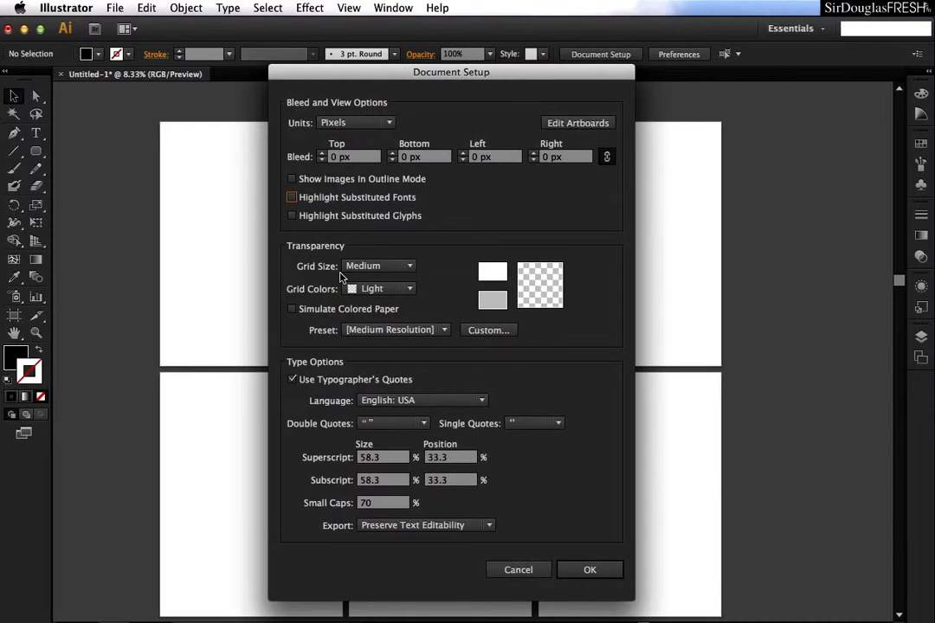
Set the transparency grid size to Small and apply it with OK.
{"action": "left_click", "coordinate": [378, 266]}
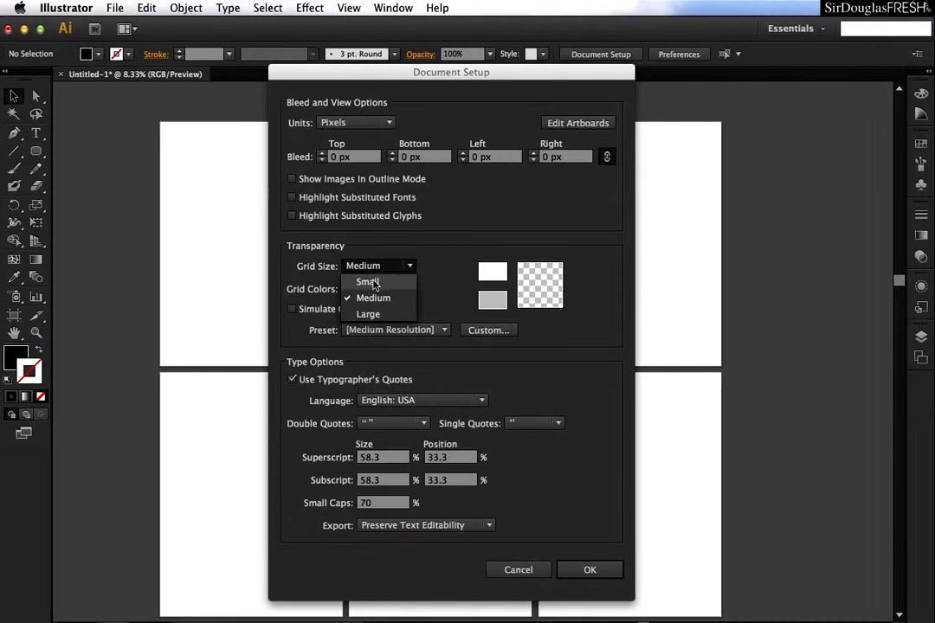
{"action": "left_click", "coordinate": [367, 282]}
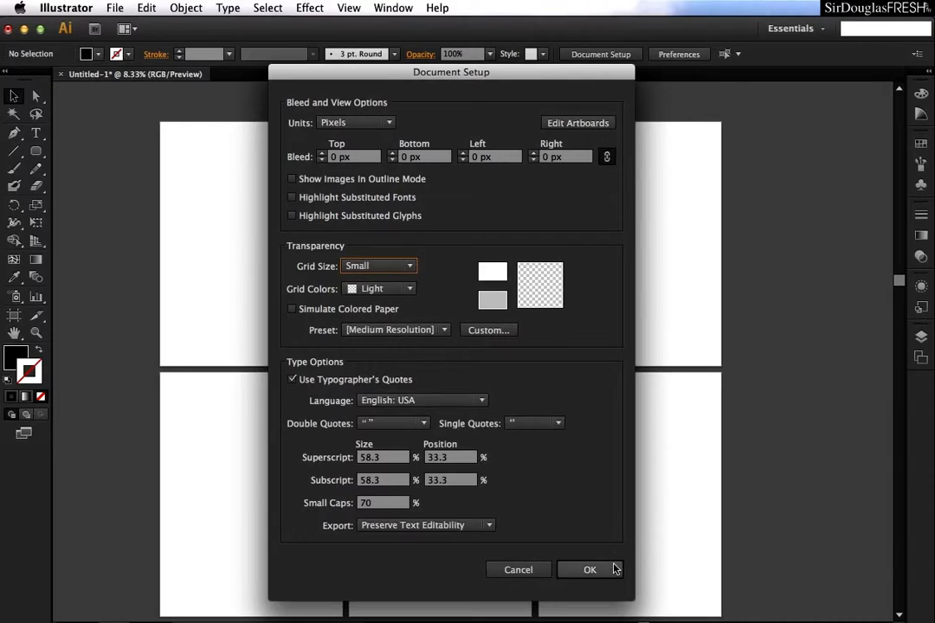
{"action": "left_click", "coordinate": [590, 570]}
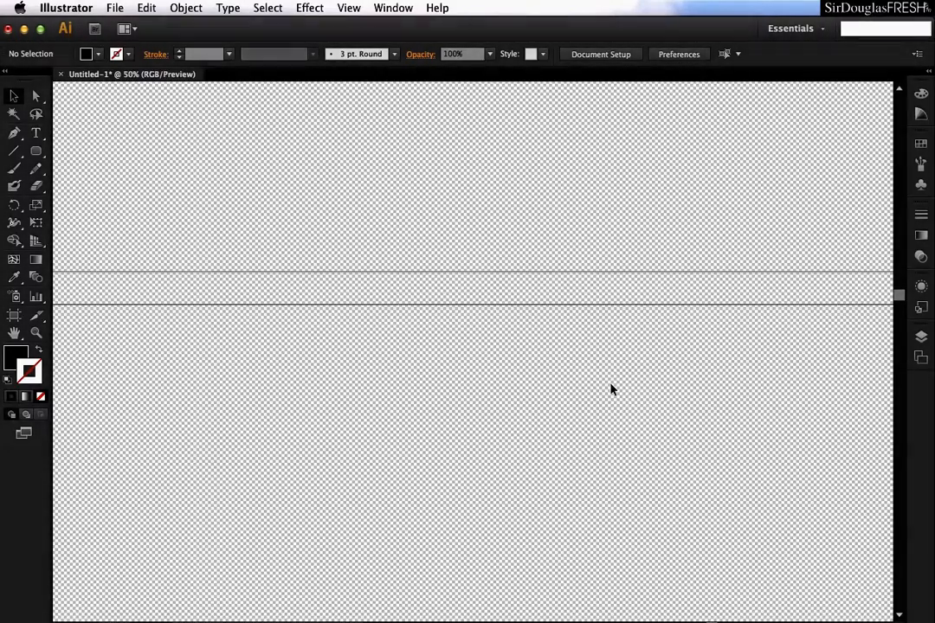
Reopen Document Setup and apply a Large transparency grid size.
{"action": "left_click", "coordinate": [600, 54]}
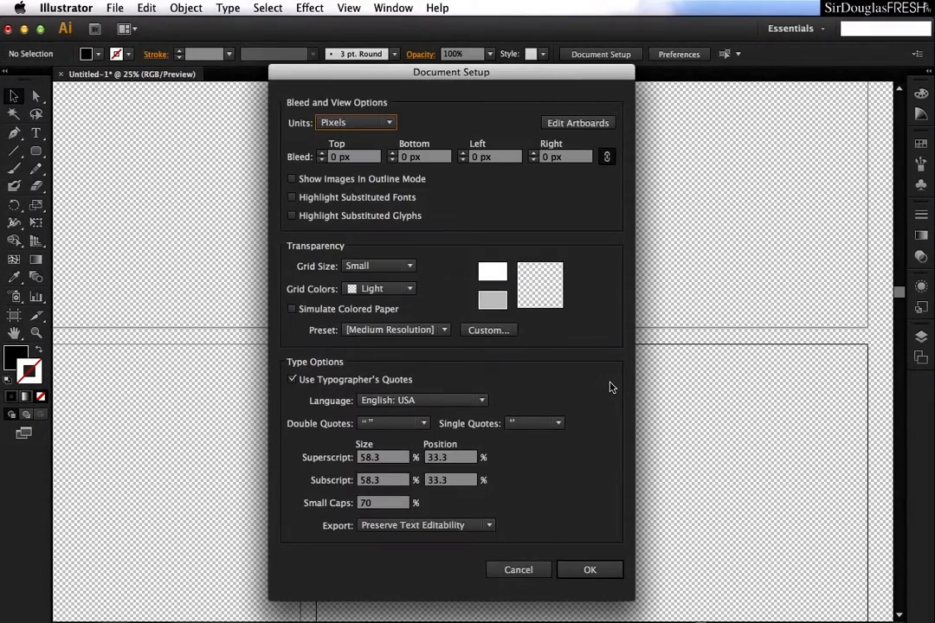
{"action": "left_click", "coordinate": [378, 288]}
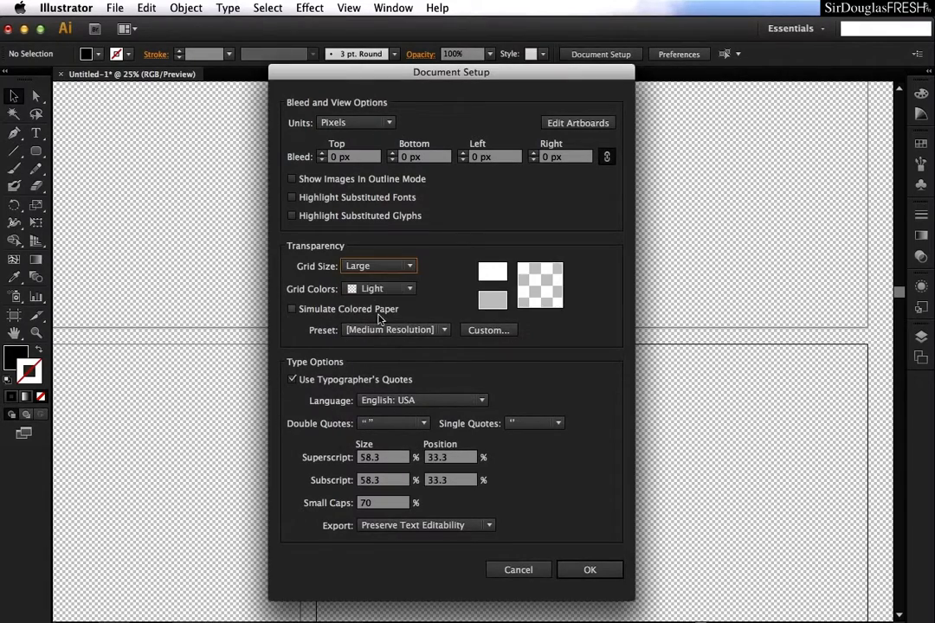
{"action": "left_click", "coordinate": [589, 570]}
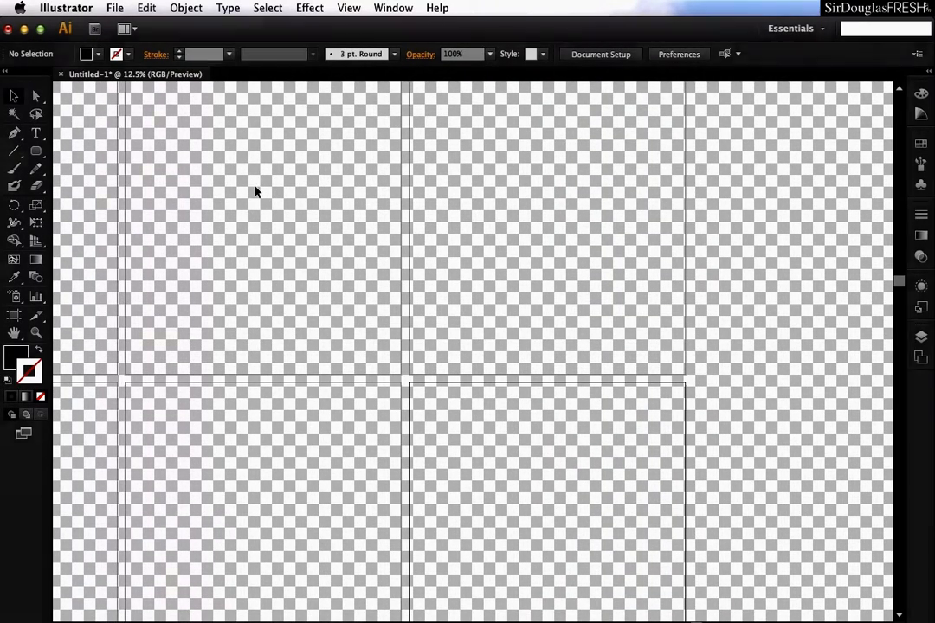
Reopen Document Setup and set the grid size back to Medium.
{"action": "left_click", "coordinate": [600, 54]}
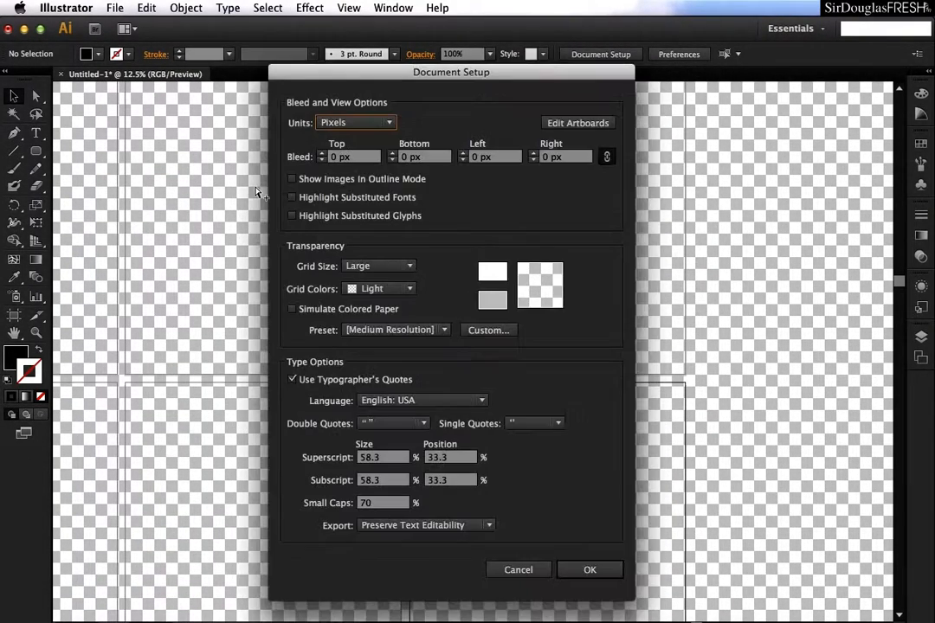
{"action": "left_click", "coordinate": [378, 266]}
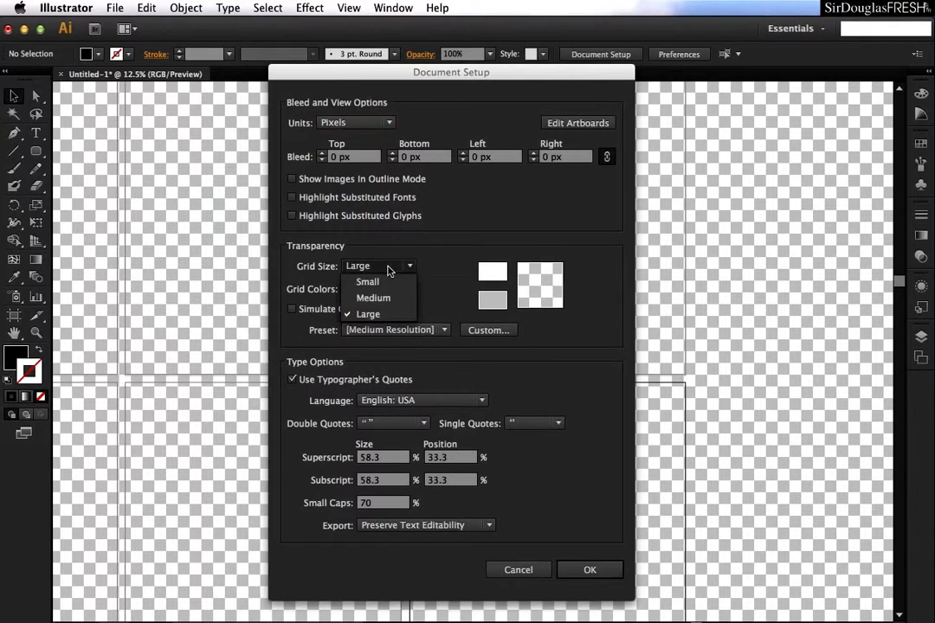
{"action": "left_click", "coordinate": [373, 298]}
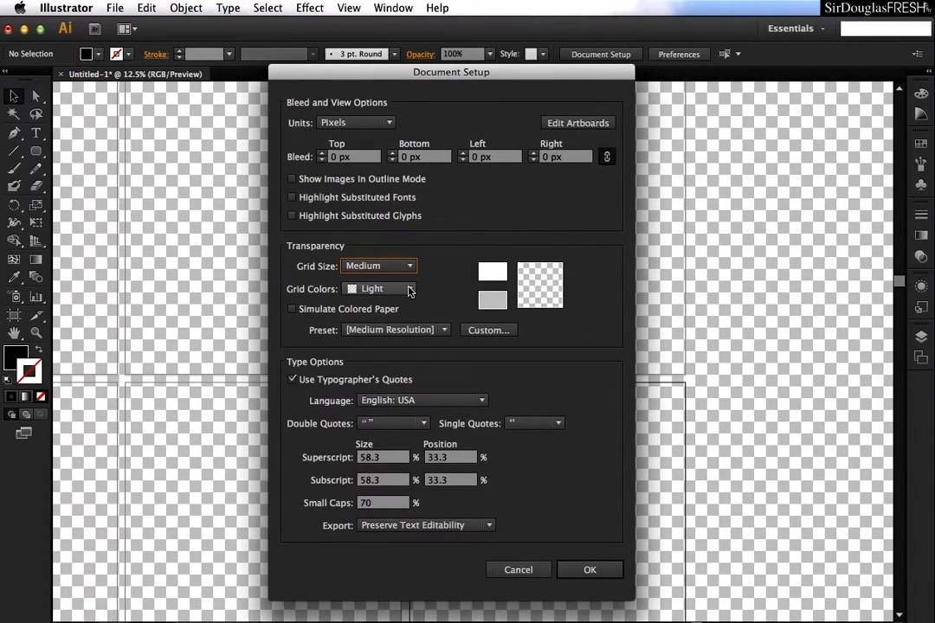
Apply Dark grid colours to the canvas, then reopen Document Setup and choose Light.
{"action": "left_click", "coordinate": [407, 288]}
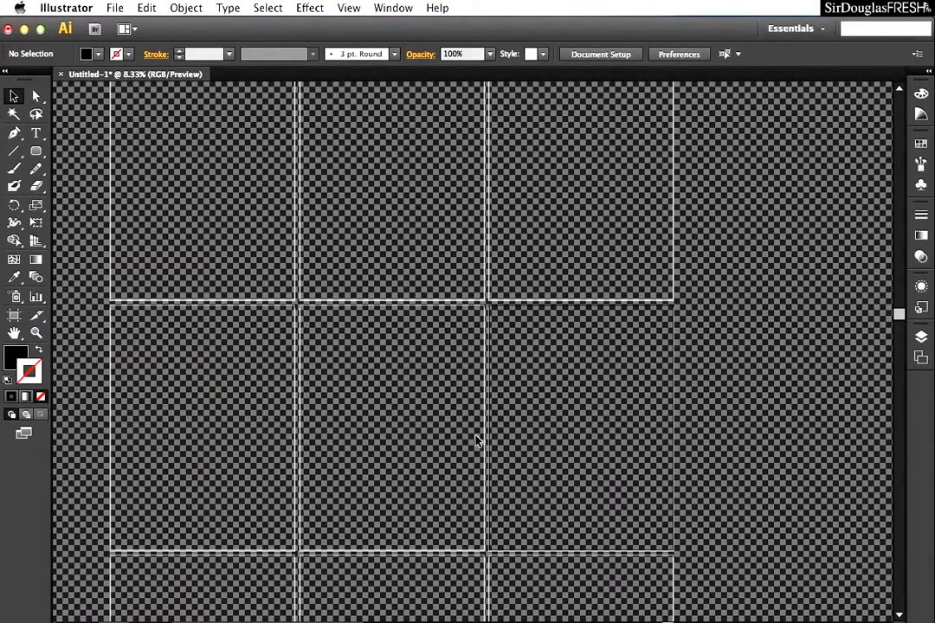
{"action": "left_click", "coordinate": [599, 53]}
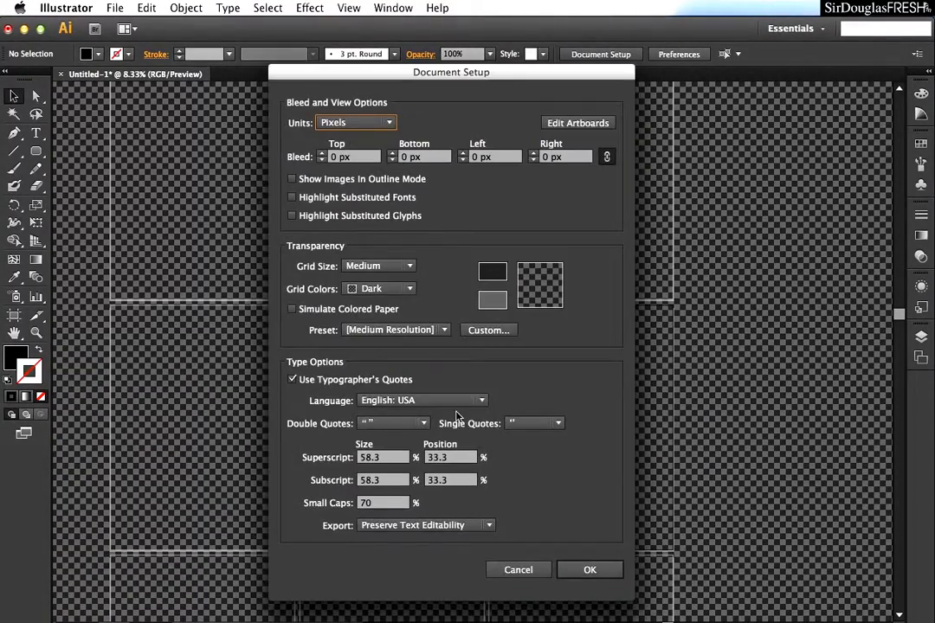
{"action": "left_click", "coordinate": [379, 288]}
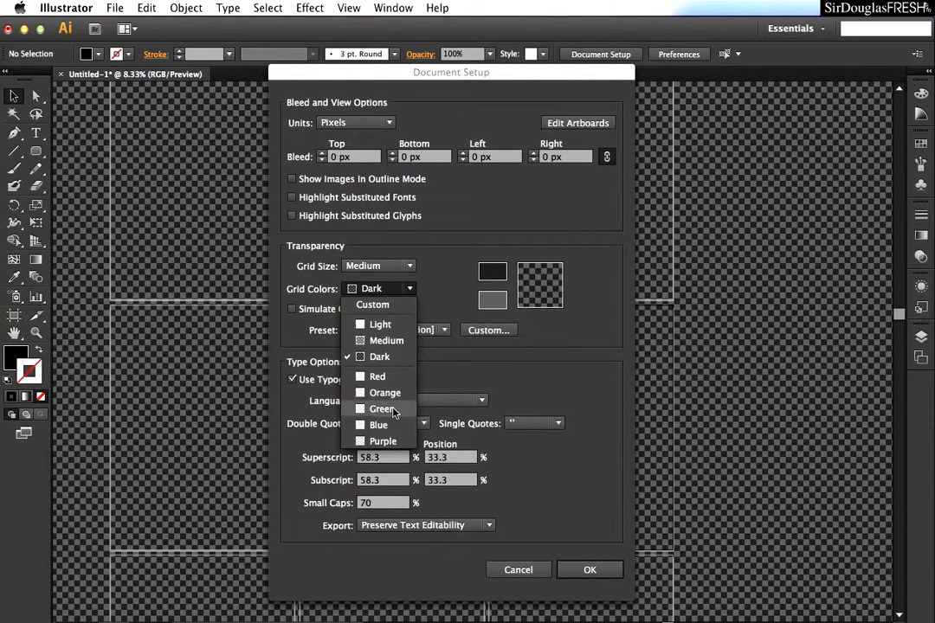
{"action": "mouse_move", "coordinate": [392, 442]}
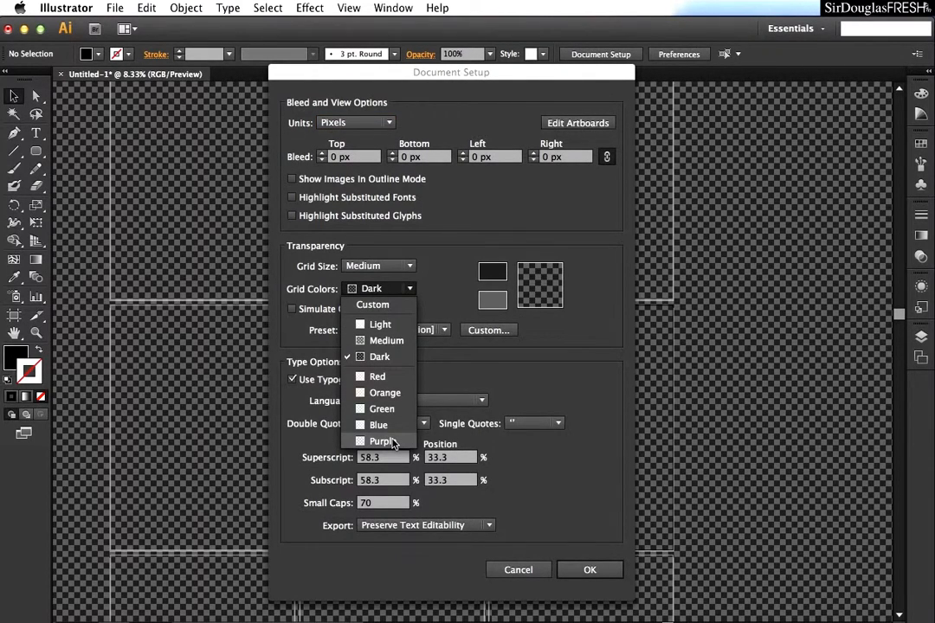
{"action": "mouse_move", "coordinate": [378, 424]}
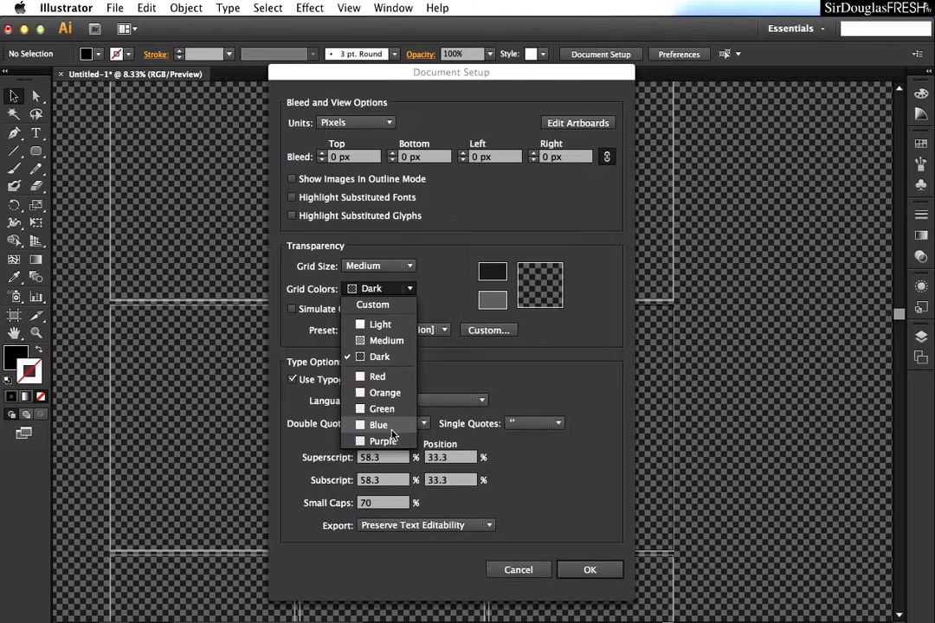
{"action": "mouse_move", "coordinate": [379, 324]}
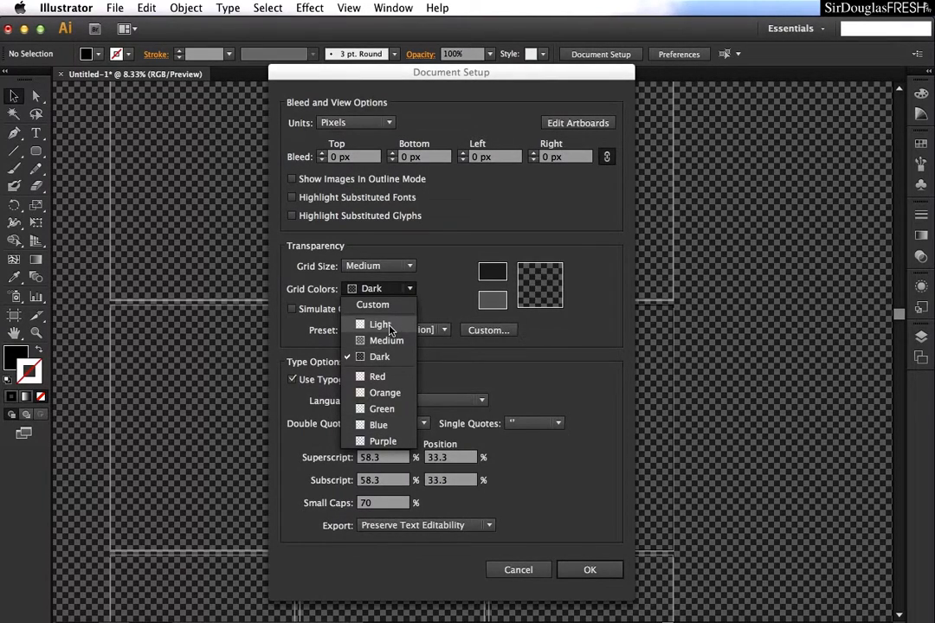
{"action": "left_click", "coordinate": [380, 324]}
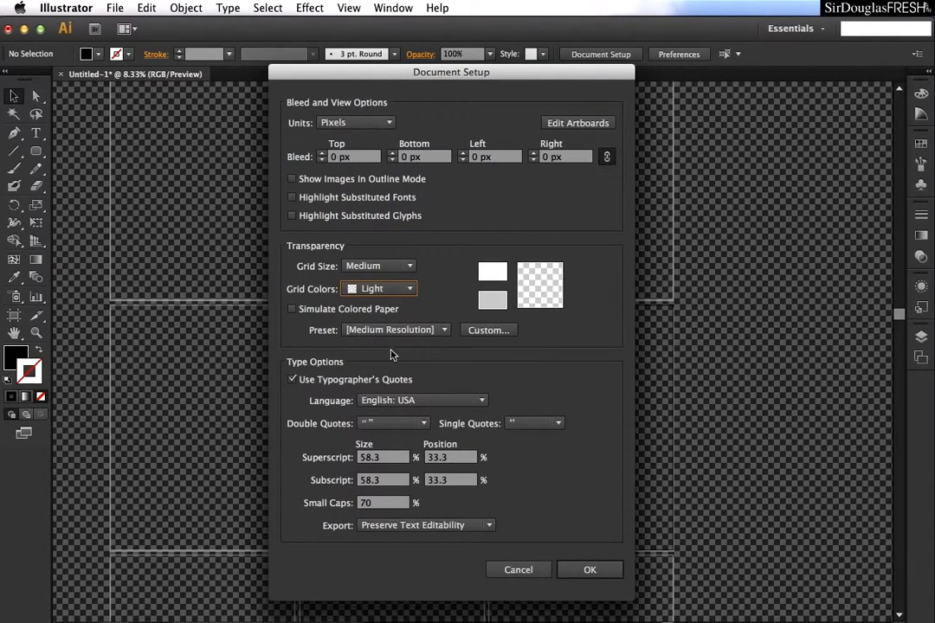
{"action": "mouse_move", "coordinate": [307, 314]}
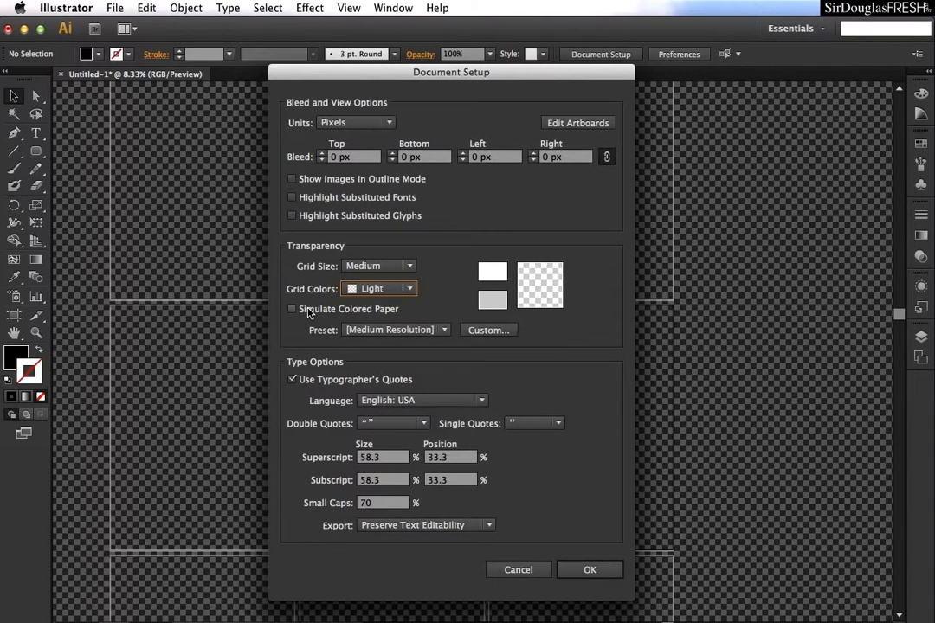
{"action": "mouse_move", "coordinate": [300, 314]}
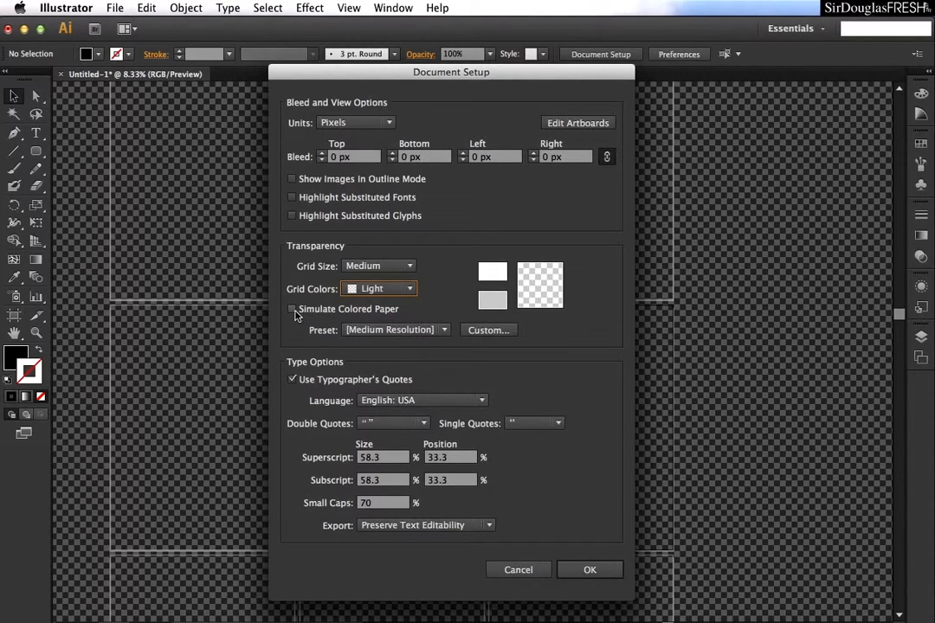
{"action": "left_click", "coordinate": [292, 309]}
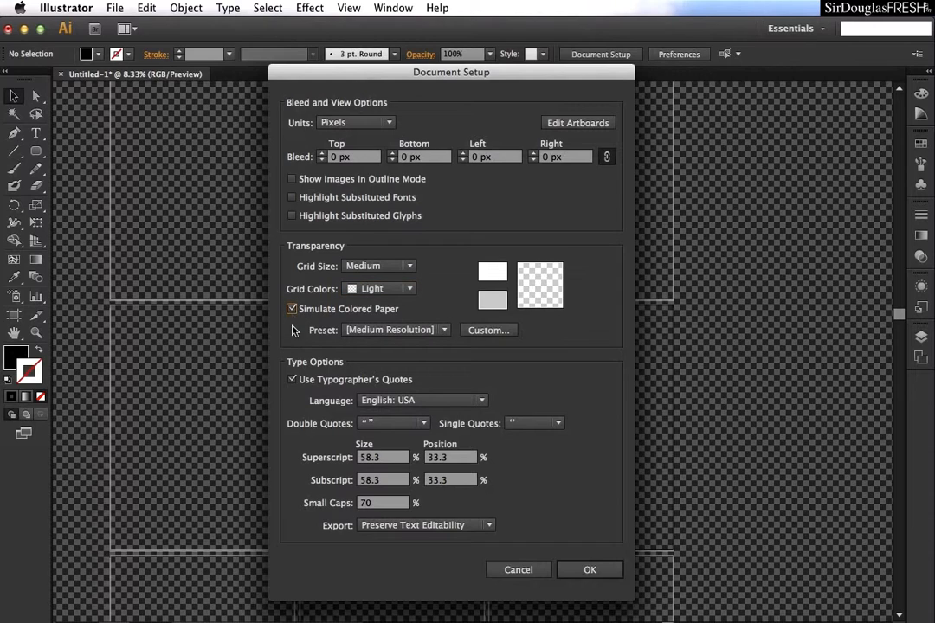
{"action": "left_click", "coordinate": [291, 309]}
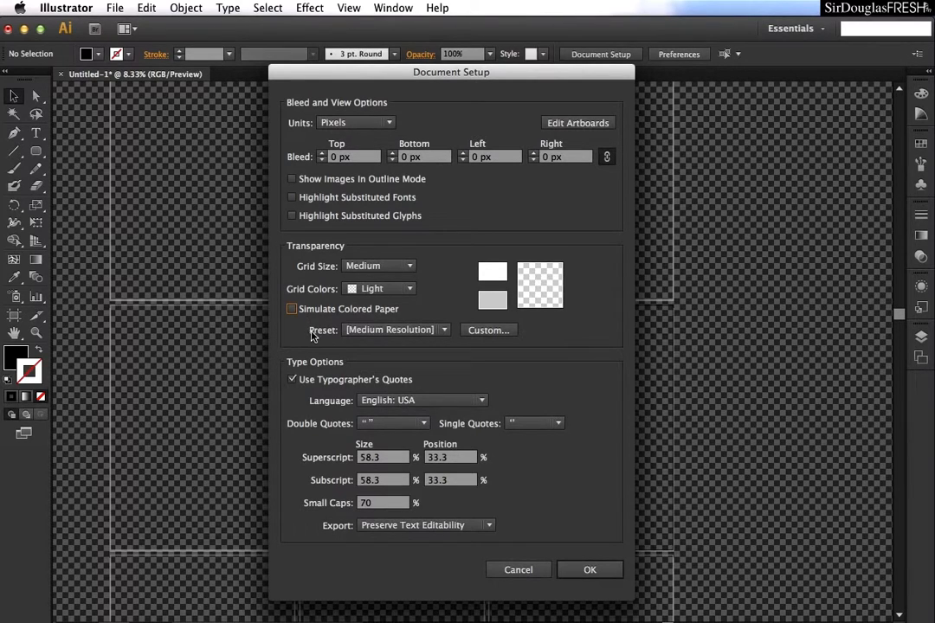
{"action": "mouse_move", "coordinate": [348, 329]}
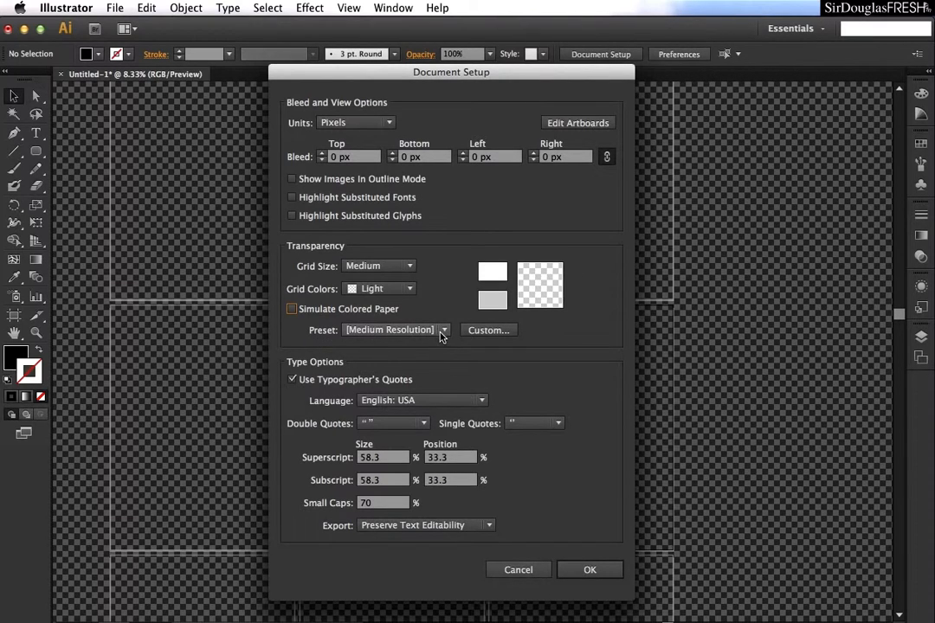
Choose the [High Resolution] flattener preset, then view and cancel its Custom options.
{"action": "left_click", "coordinate": [444, 330]}
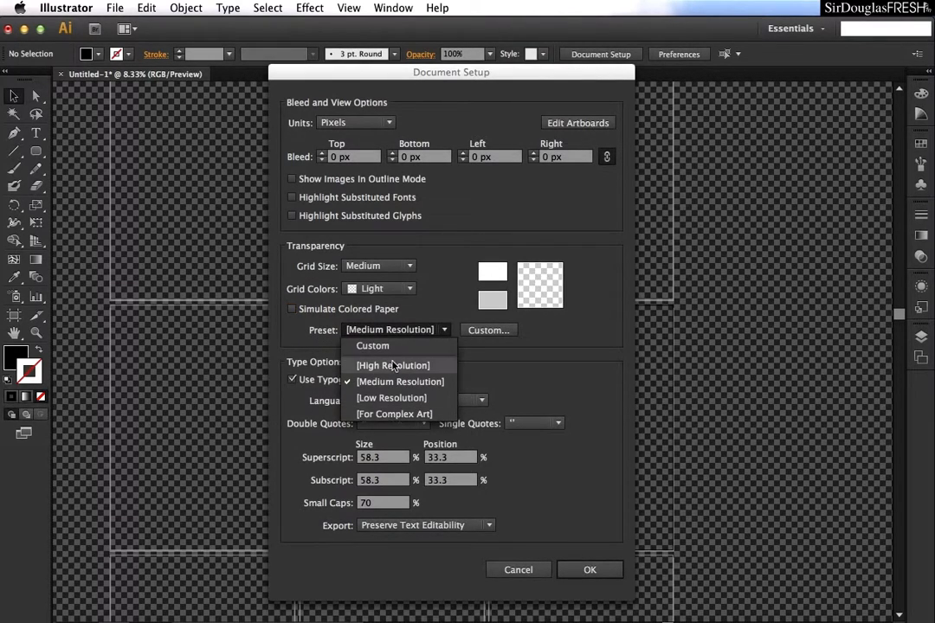
{"action": "mouse_move", "coordinate": [400, 371]}
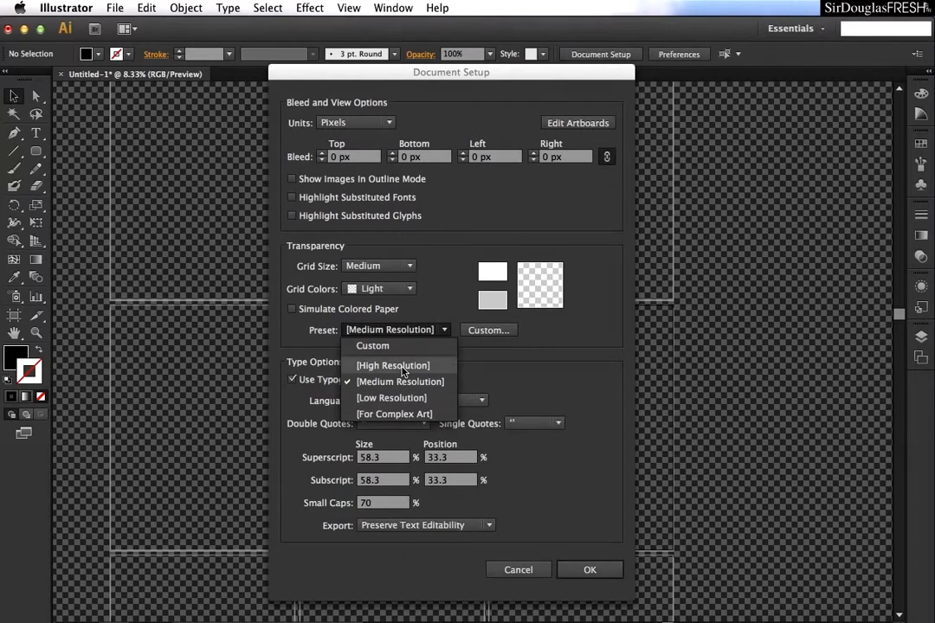
{"action": "left_click", "coordinate": [392, 365]}
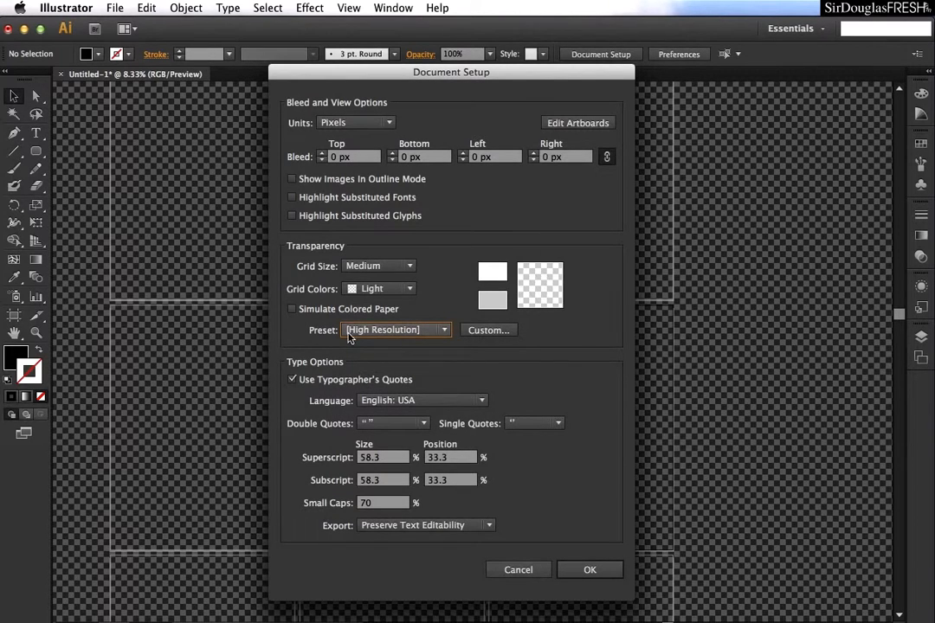
{"action": "mouse_move", "coordinate": [425, 343]}
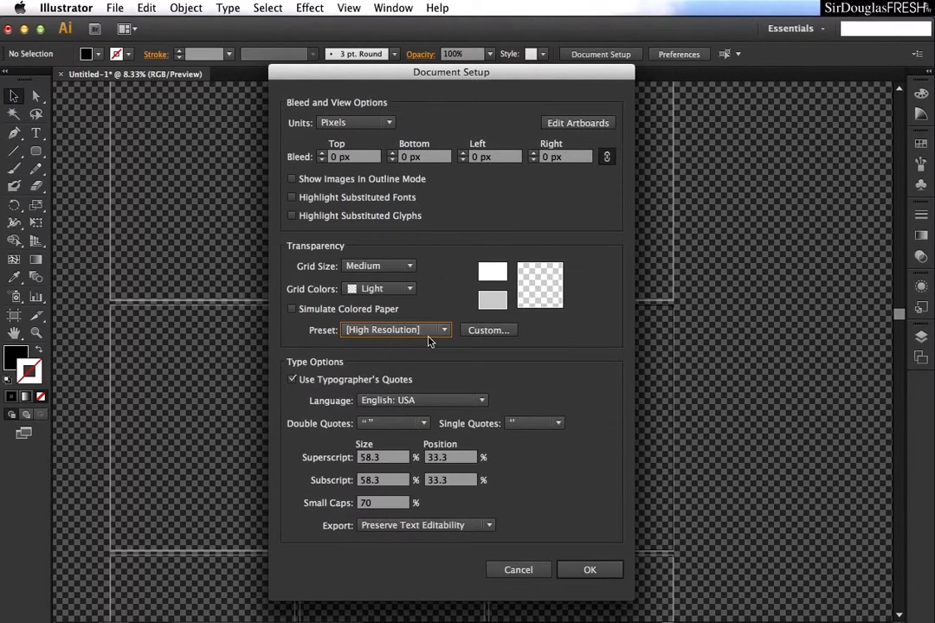
{"action": "left_click", "coordinate": [488, 330]}
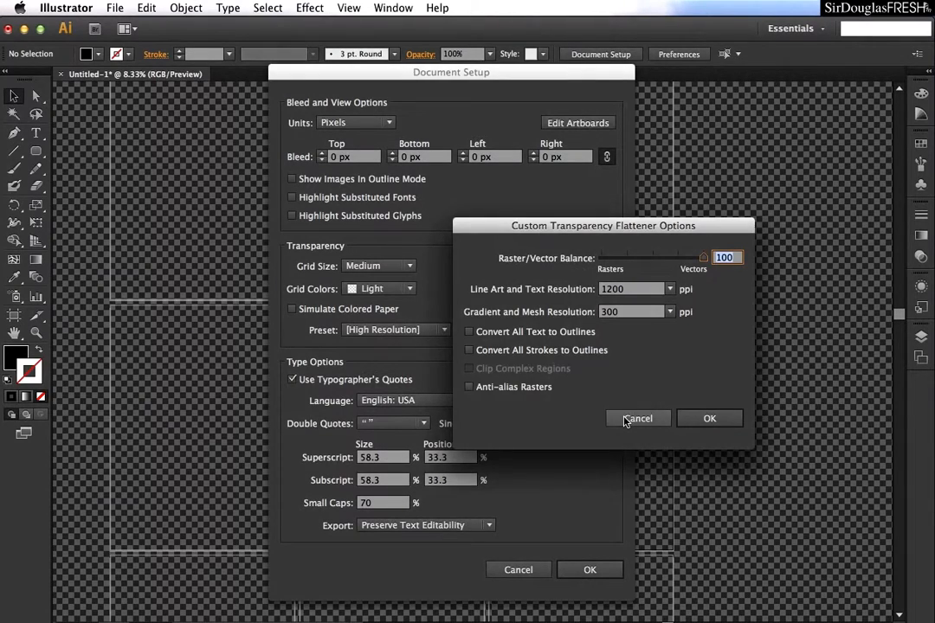
{"action": "left_click", "coordinate": [638, 418]}
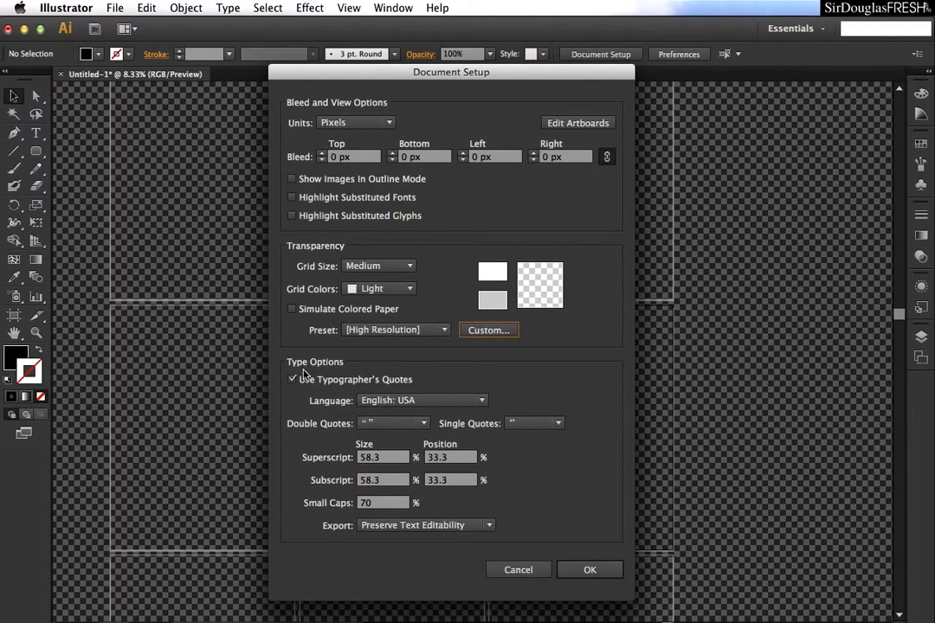
{"action": "mouse_move", "coordinate": [345, 459]}
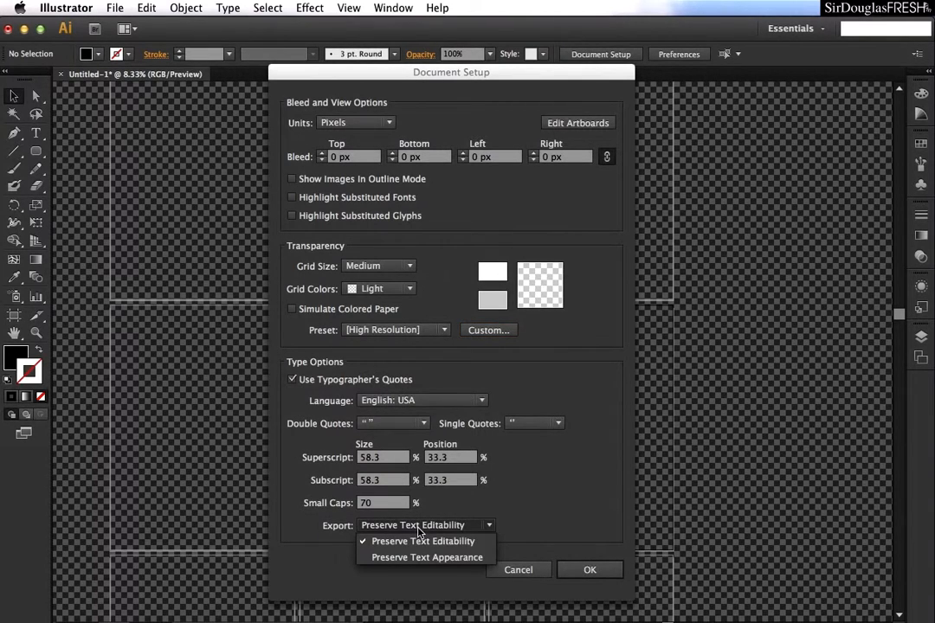
{"action": "mouse_move", "coordinate": [416, 561]}
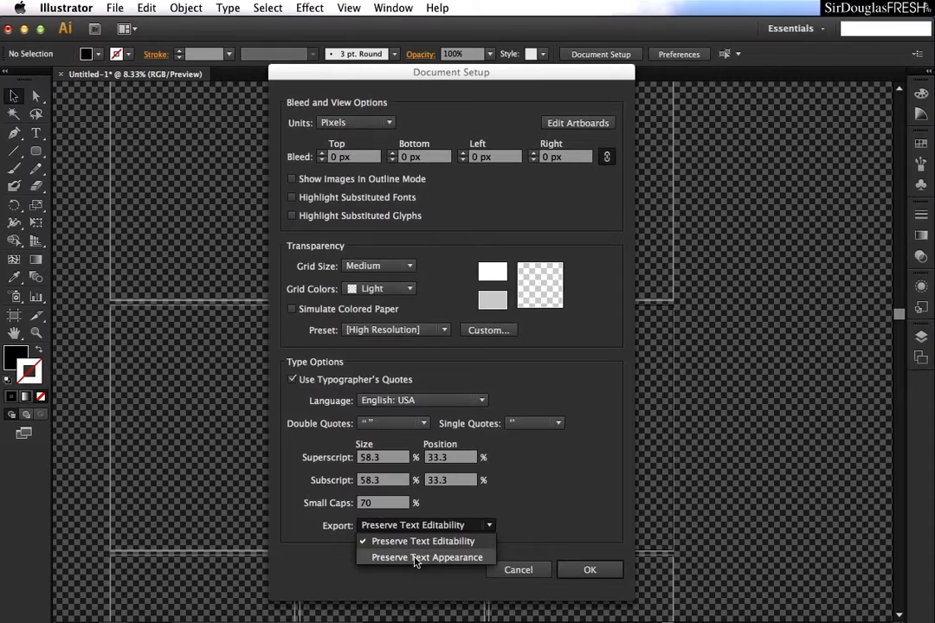
{"action": "mouse_move", "coordinate": [424, 542]}
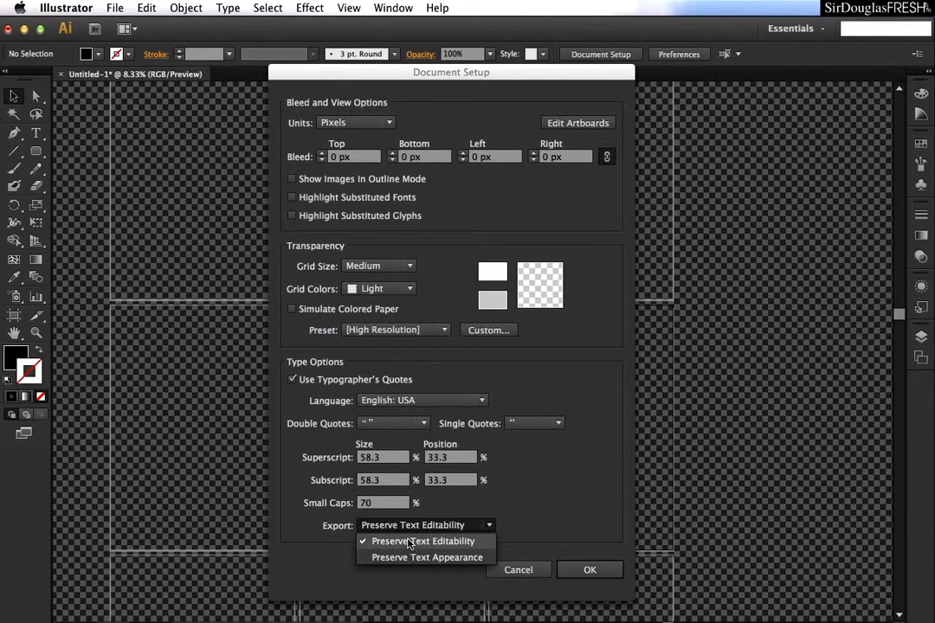
{"action": "mouse_move", "coordinate": [410, 560]}
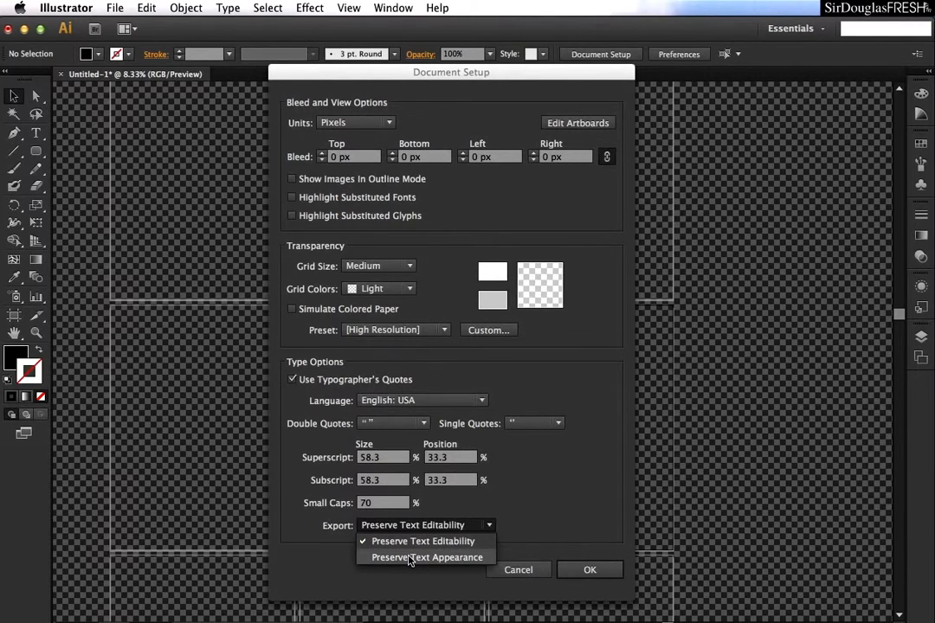
Set Type Options export to Preserve Text Appearance.
{"action": "left_click", "coordinate": [426, 557]}
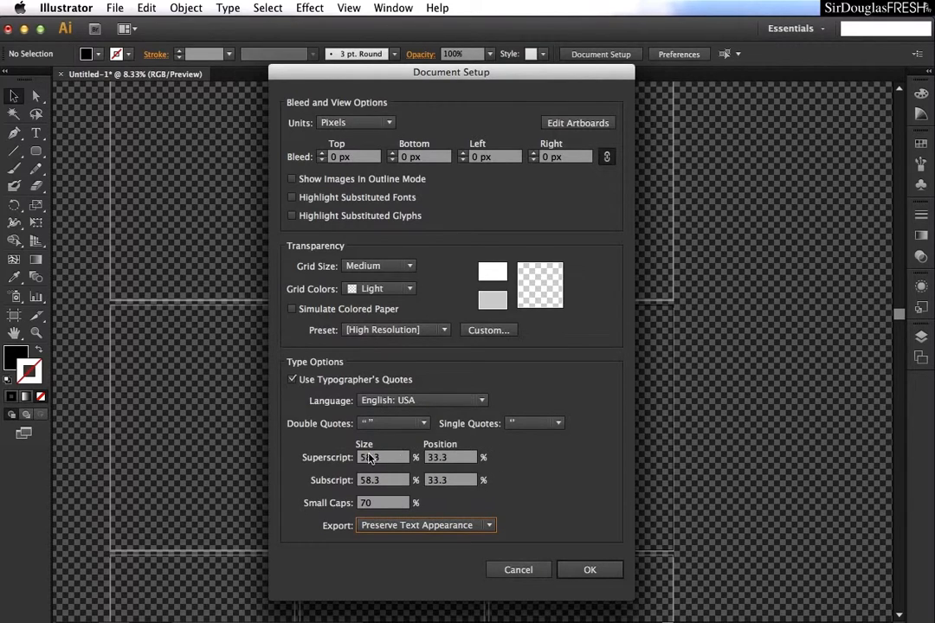
{"action": "mouse_move", "coordinate": [366, 491]}
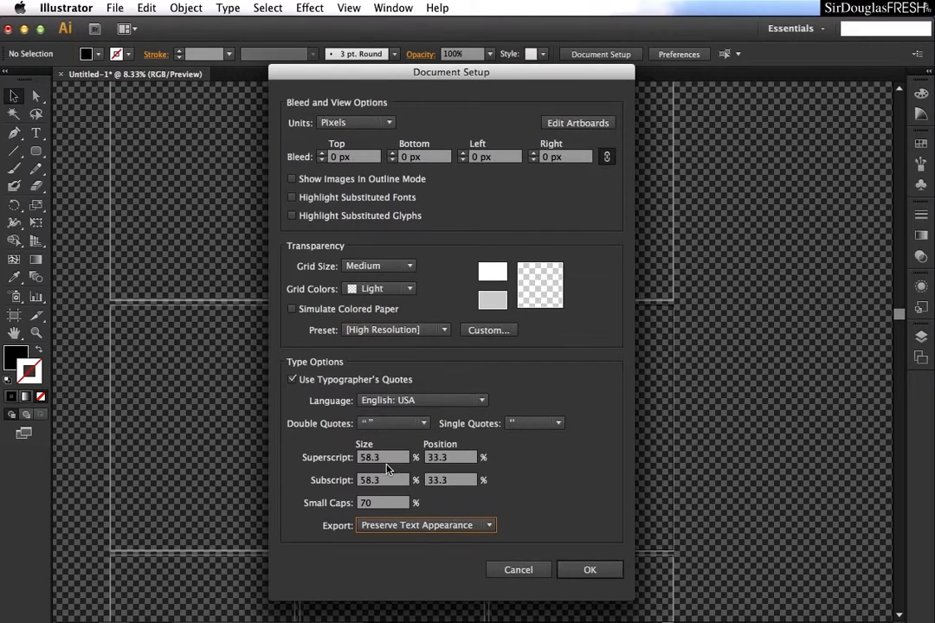
{"action": "mouse_move", "coordinate": [420, 411]}
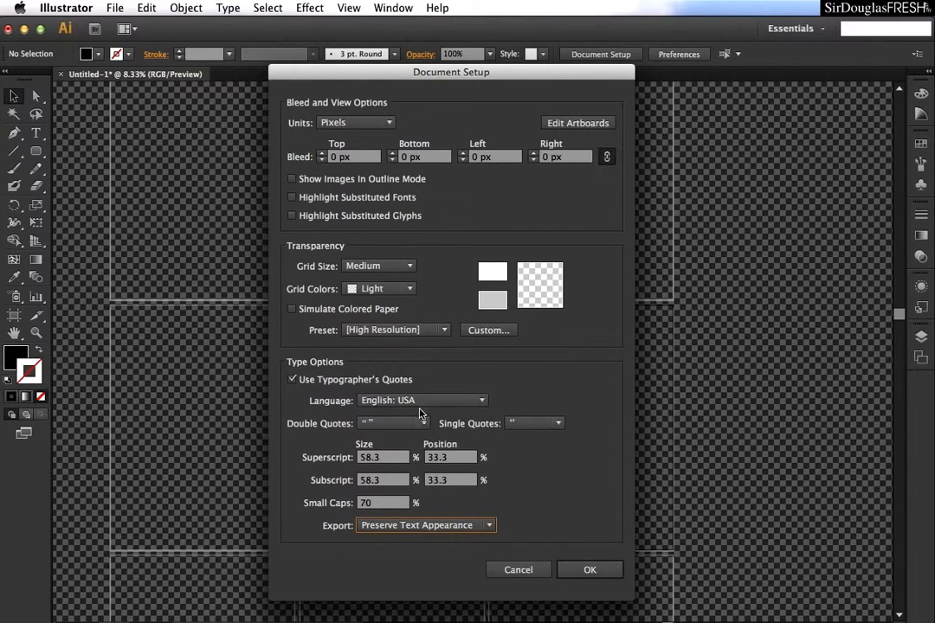
{"action": "mouse_move", "coordinate": [299, 384]}
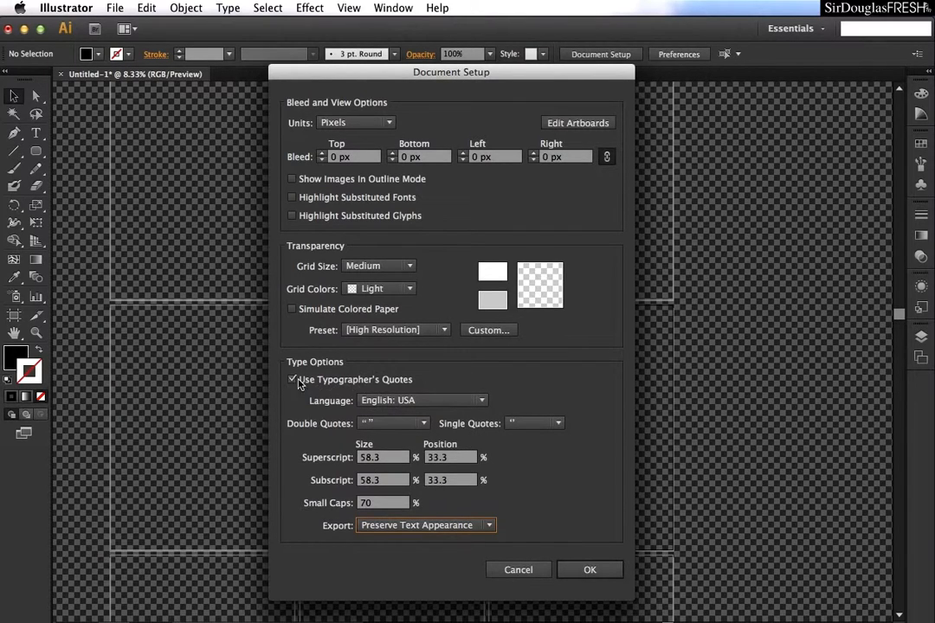
Toggle Use Typographer's Quotes off and on, then choose 「」 corner-bracket double quotes.
{"action": "left_click", "coordinate": [291, 379]}
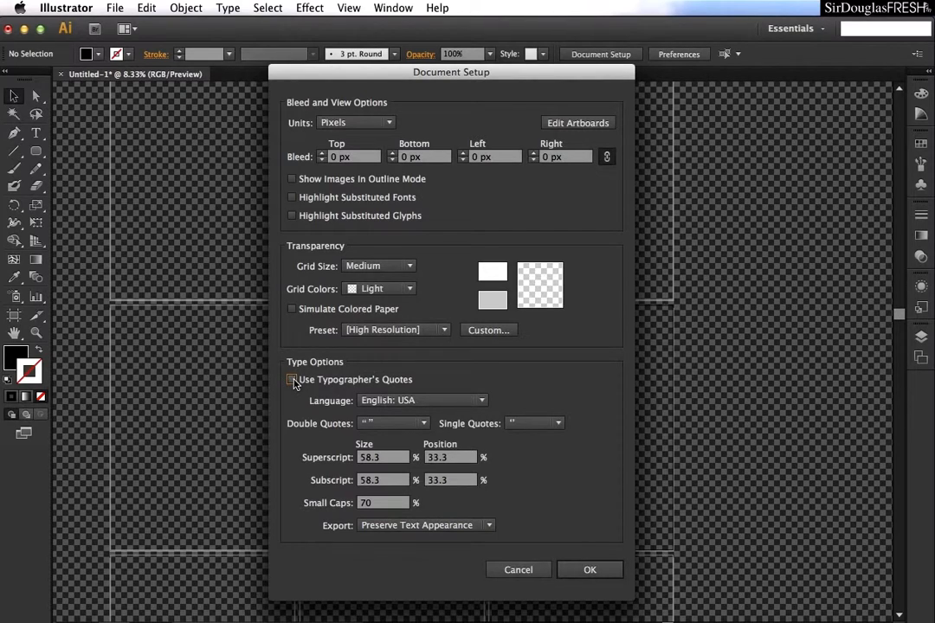
{"action": "left_click", "coordinate": [292, 379]}
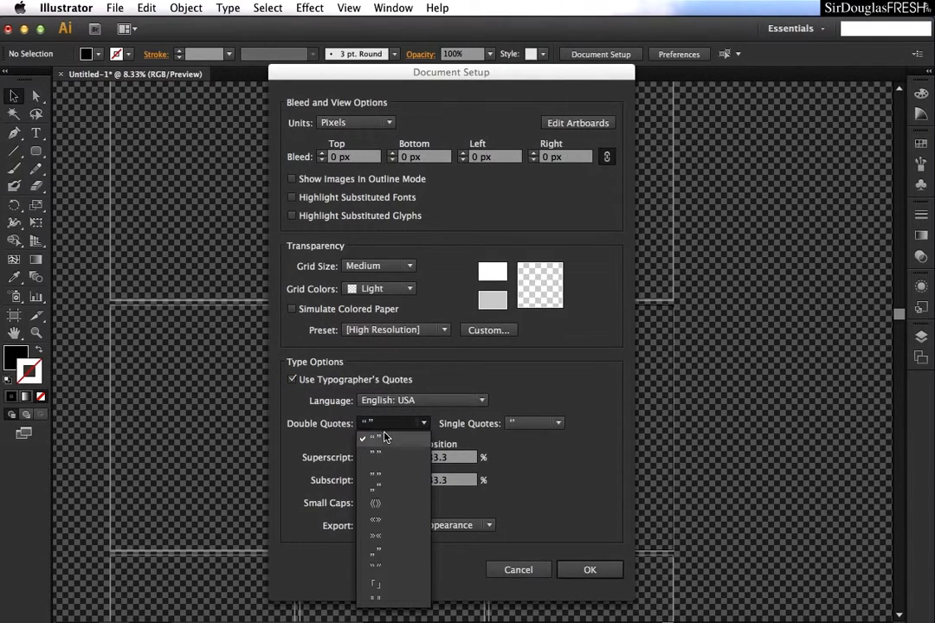
{"action": "mouse_move", "coordinate": [378, 526]}
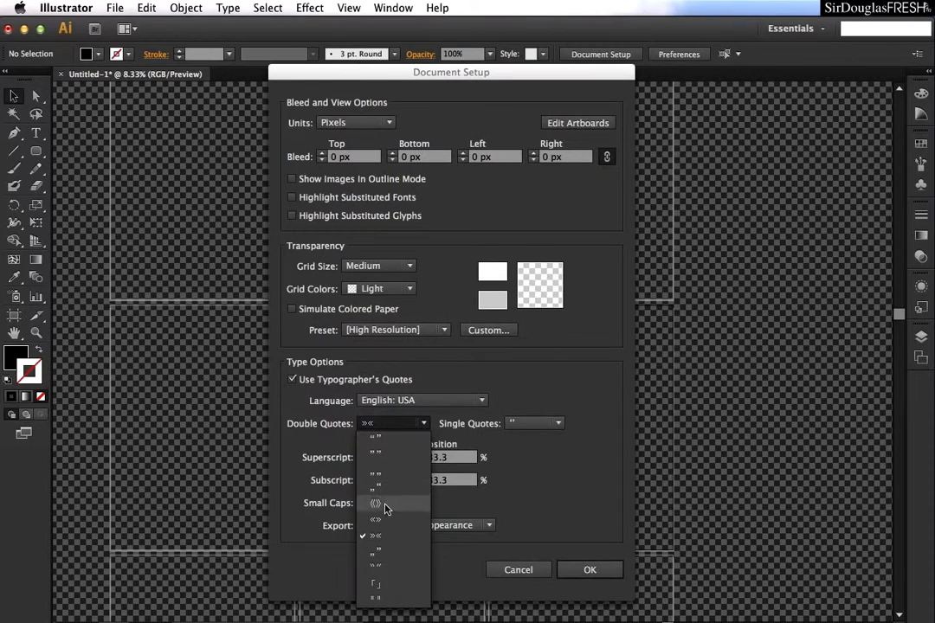
{"action": "mouse_move", "coordinate": [376, 450]}
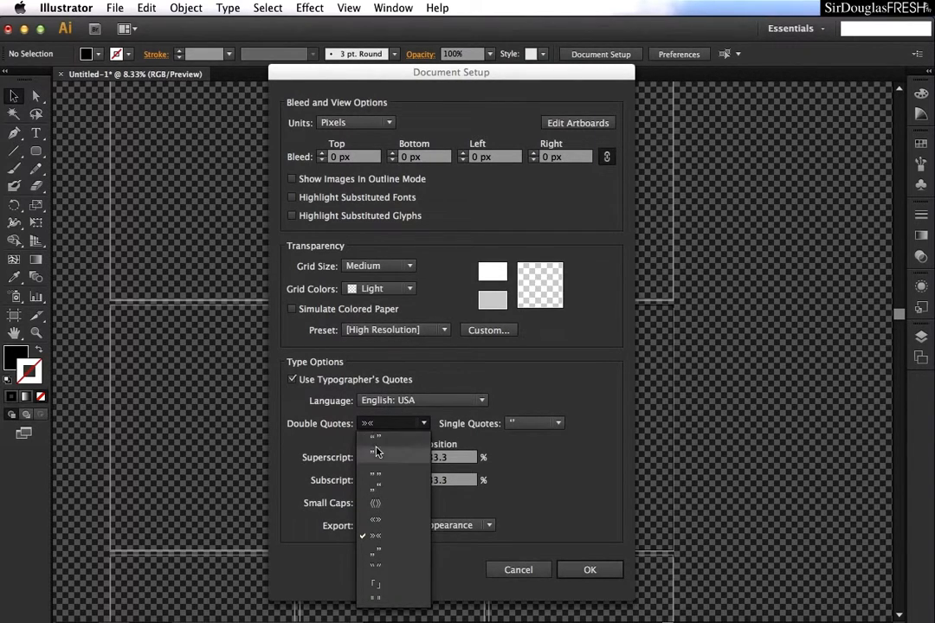
{"action": "mouse_move", "coordinate": [387, 591]}
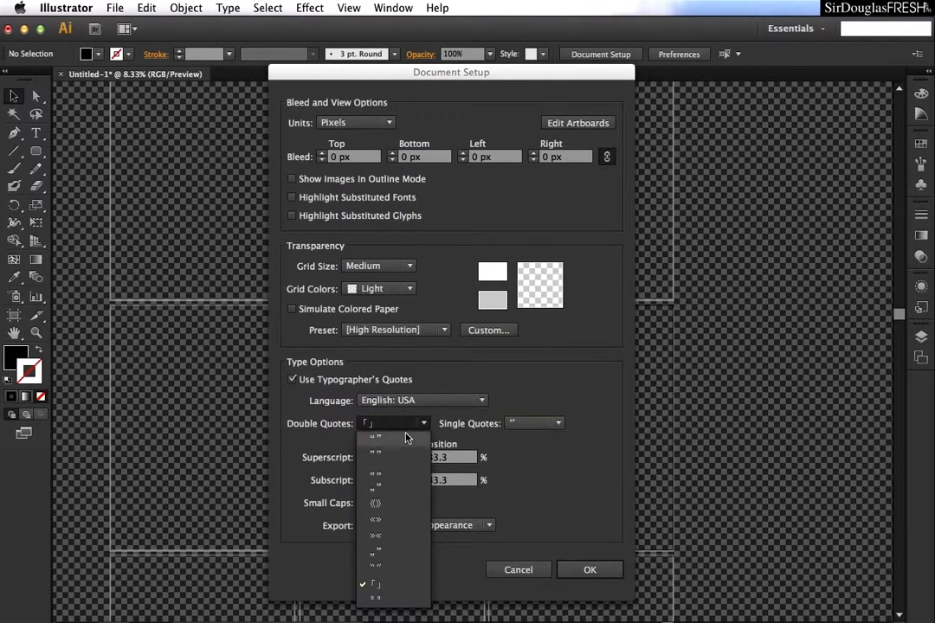
{"action": "left_click", "coordinate": [375, 583]}
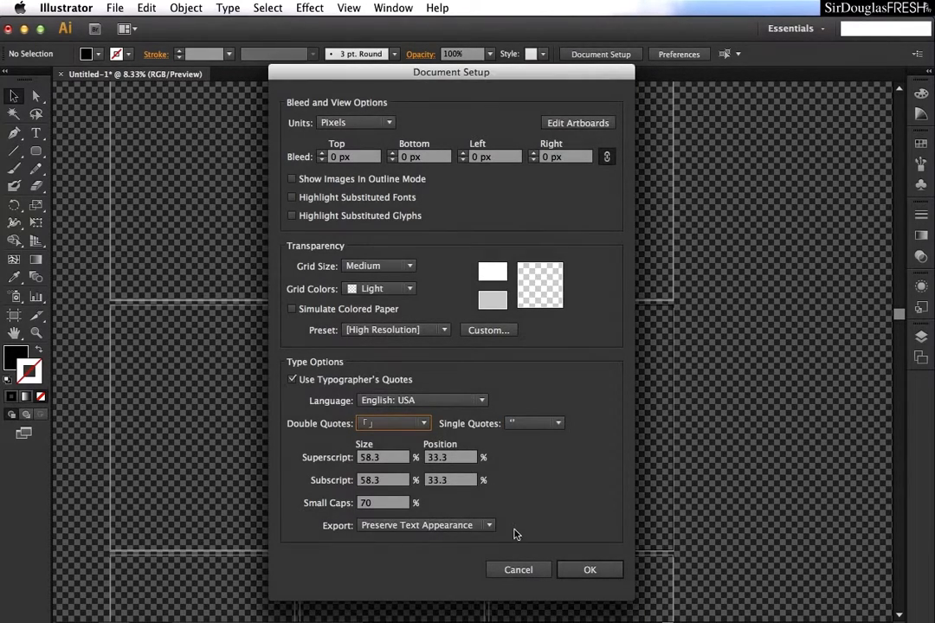